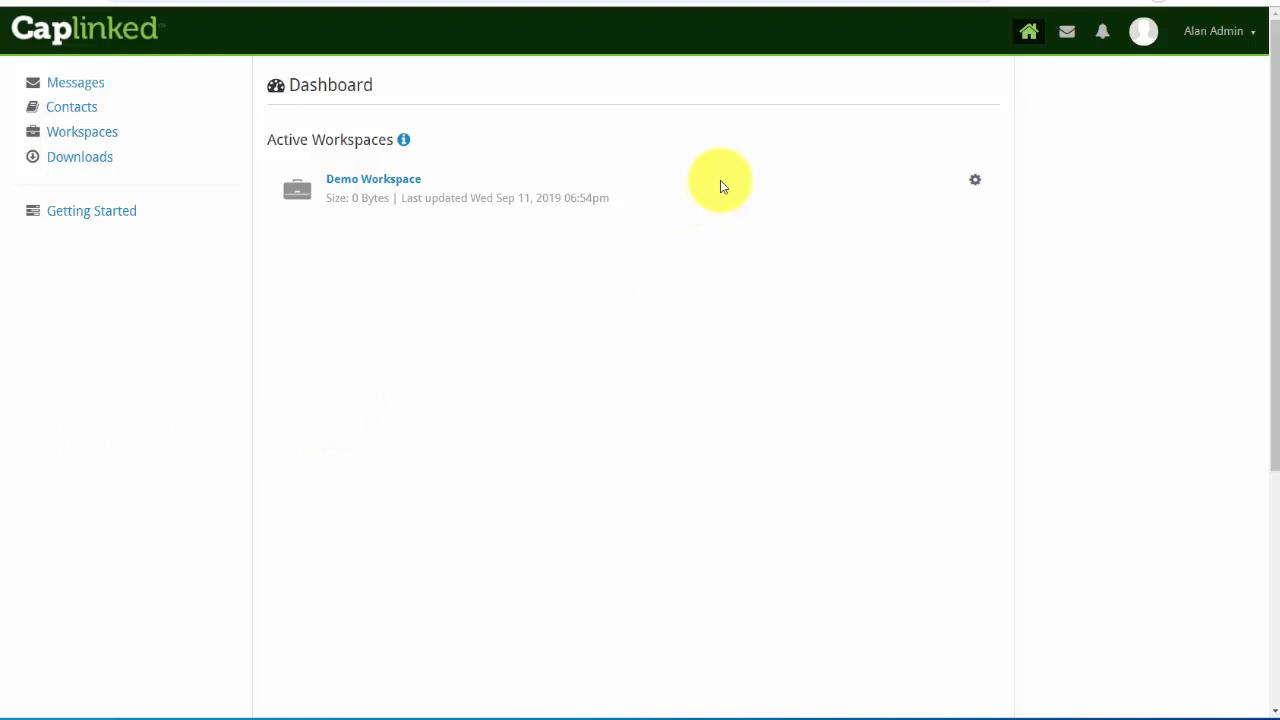
mouse_move(584, 160)
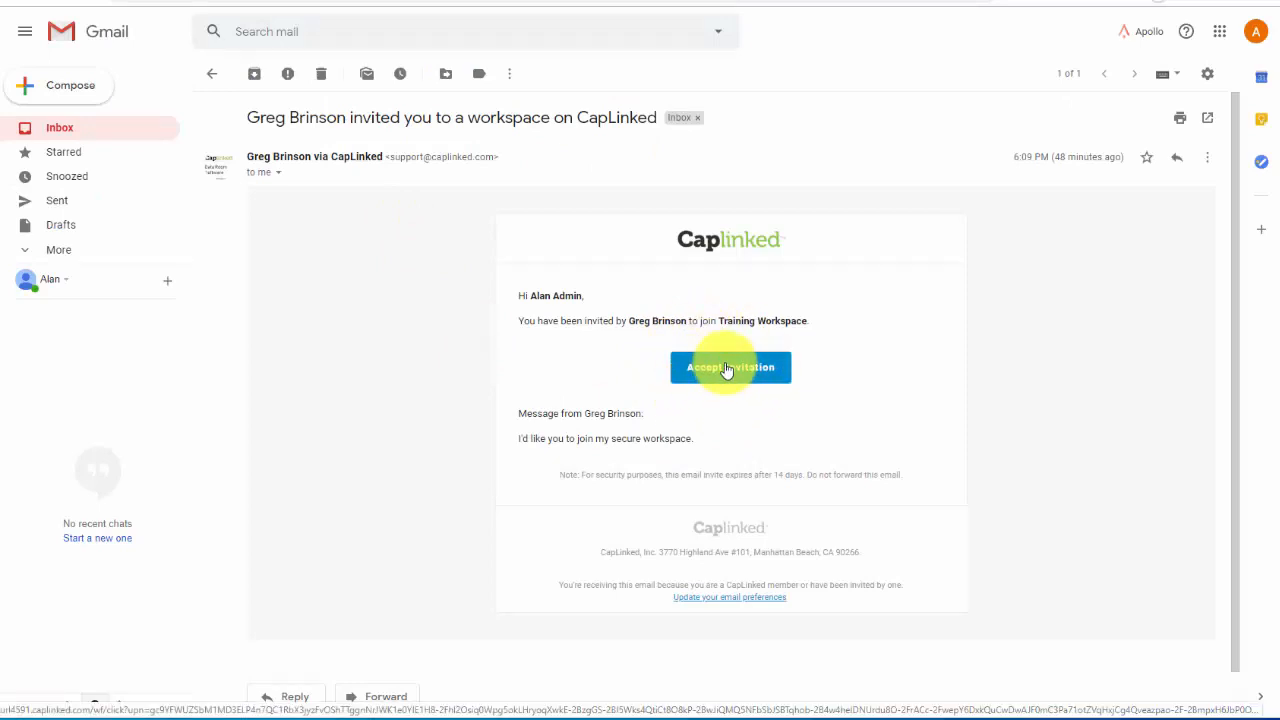
Step: Accept the workspace invitation and open Demo Workspace from the Dashboard's Active Workspaces
left_click(730, 368)
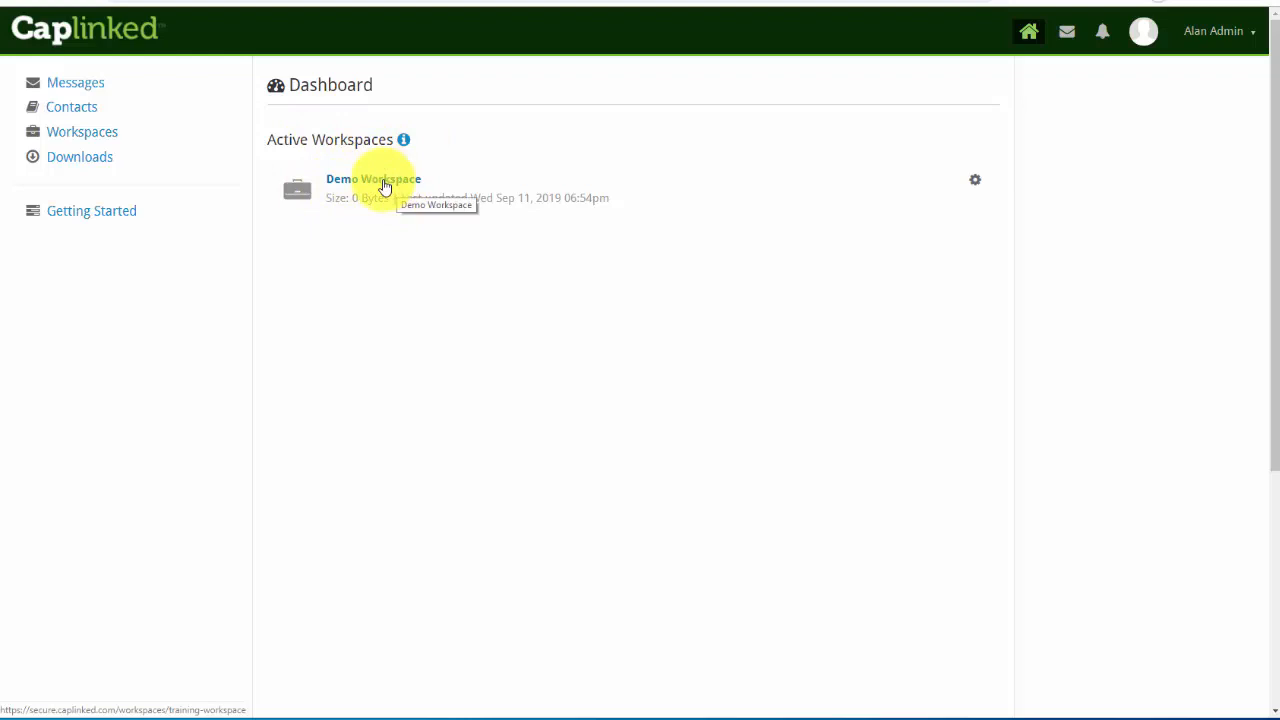
left_click(372, 180)
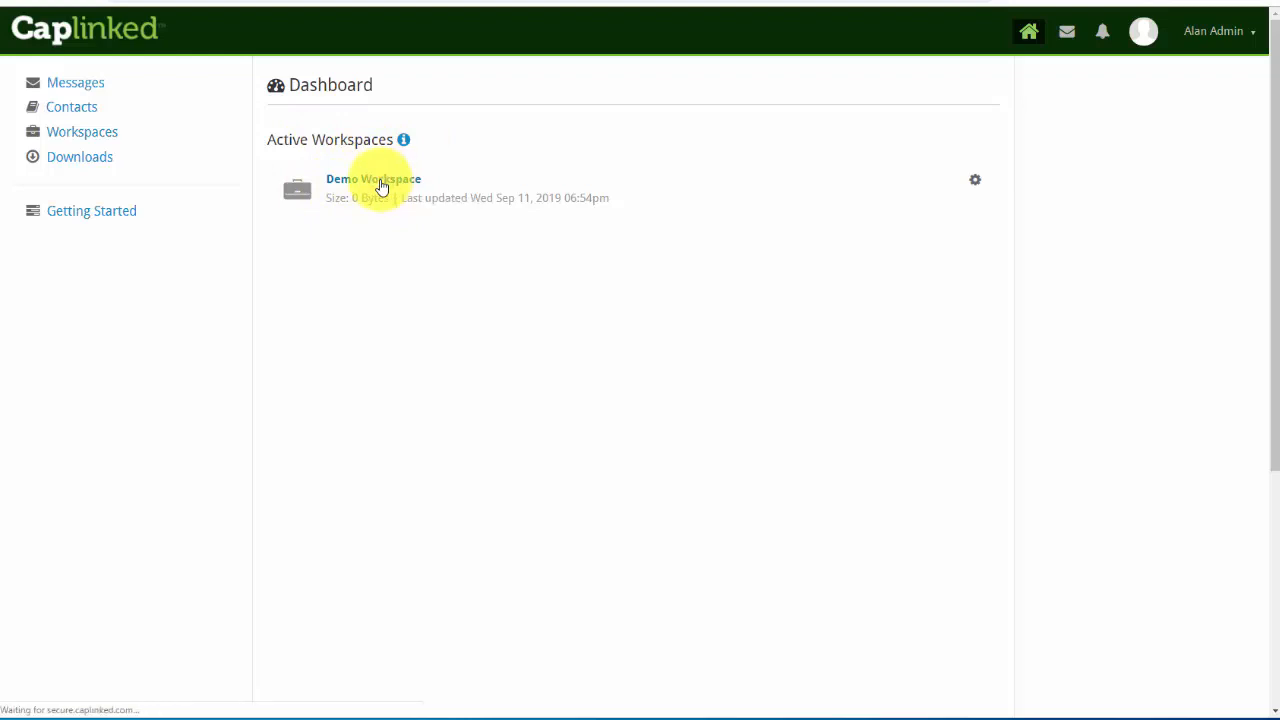
left_click(372, 180)
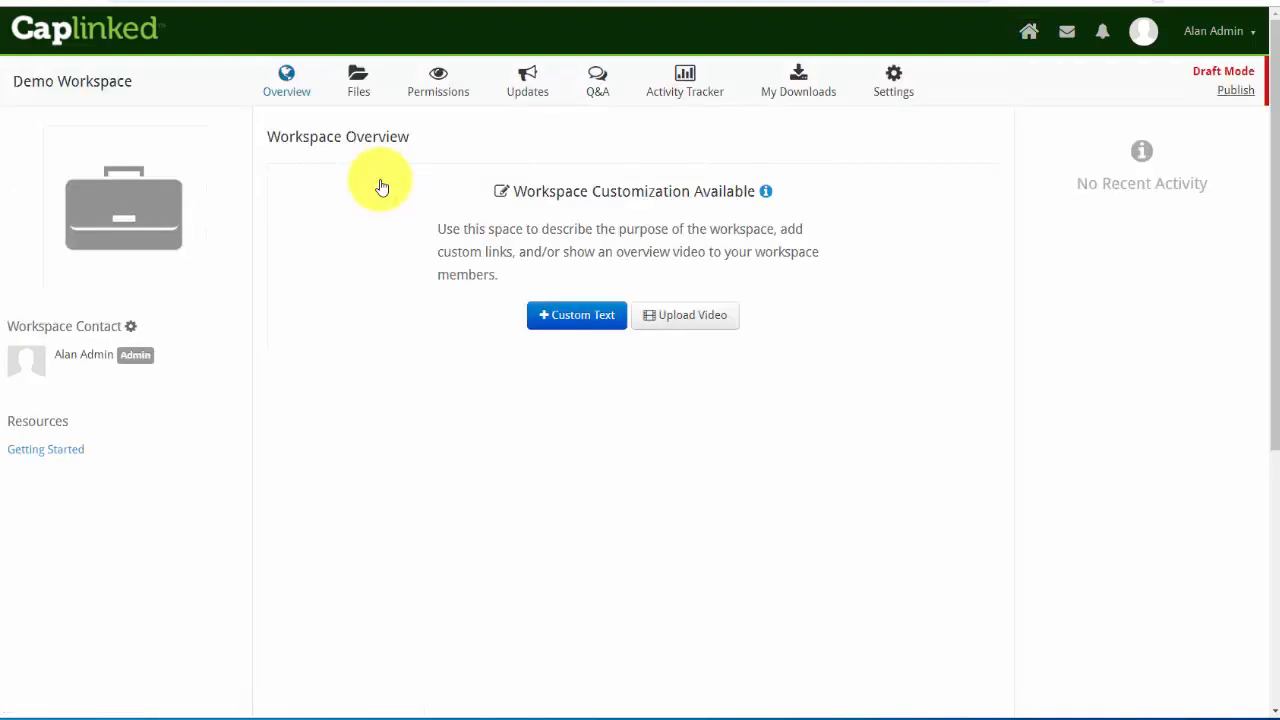
mouse_move(84, 28)
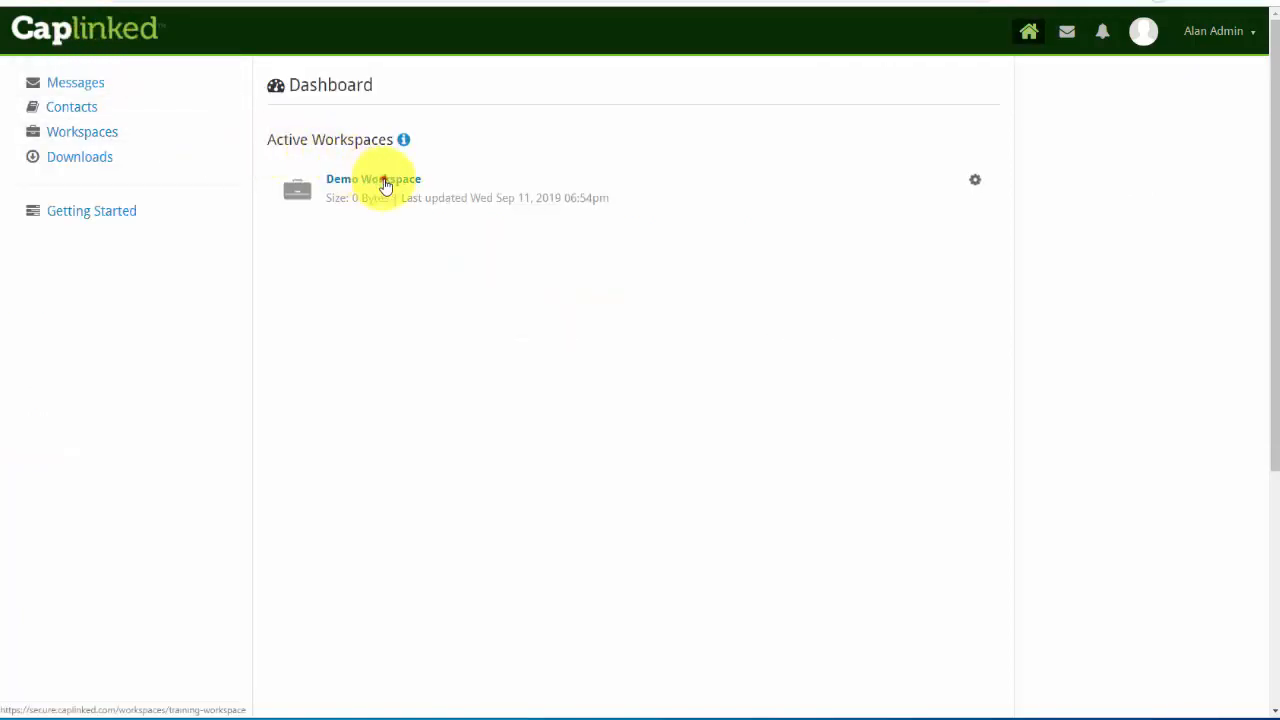
left_click(372, 180)
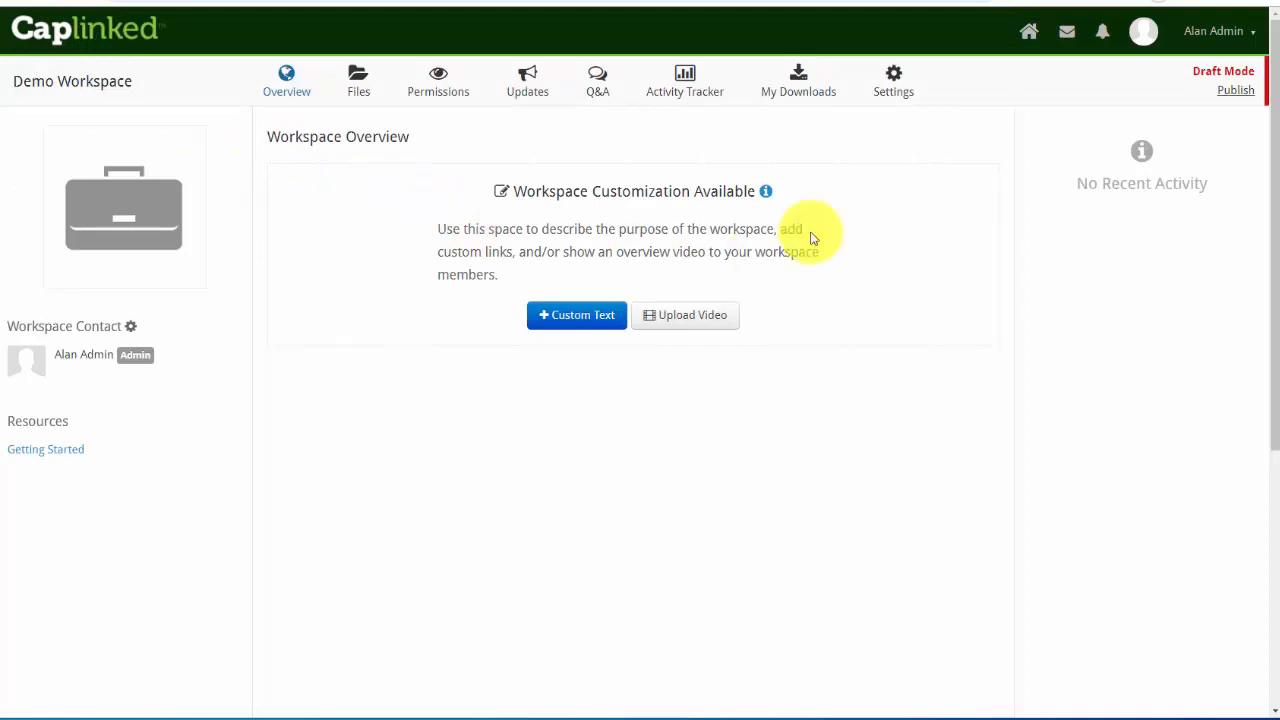
Step: Rename the workspace to 'Project Big Company' in Settings and confirm the rename
left_click(892, 80)
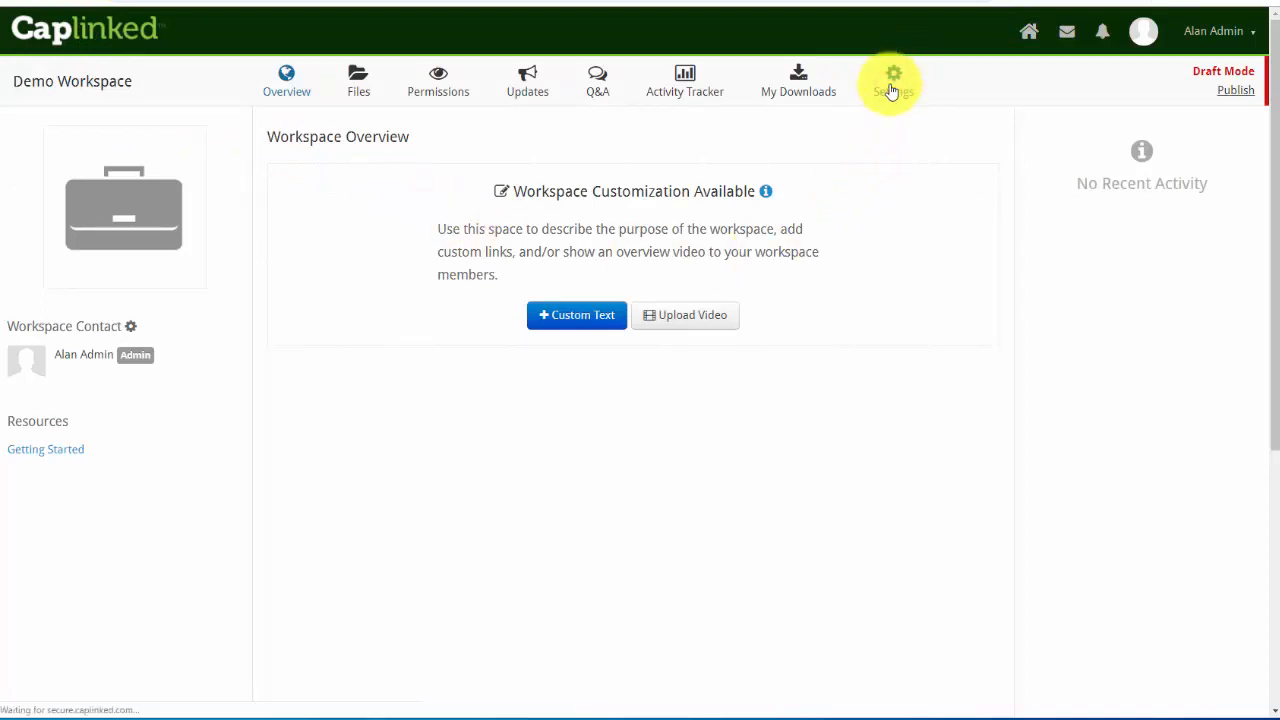
left_click(892, 80)
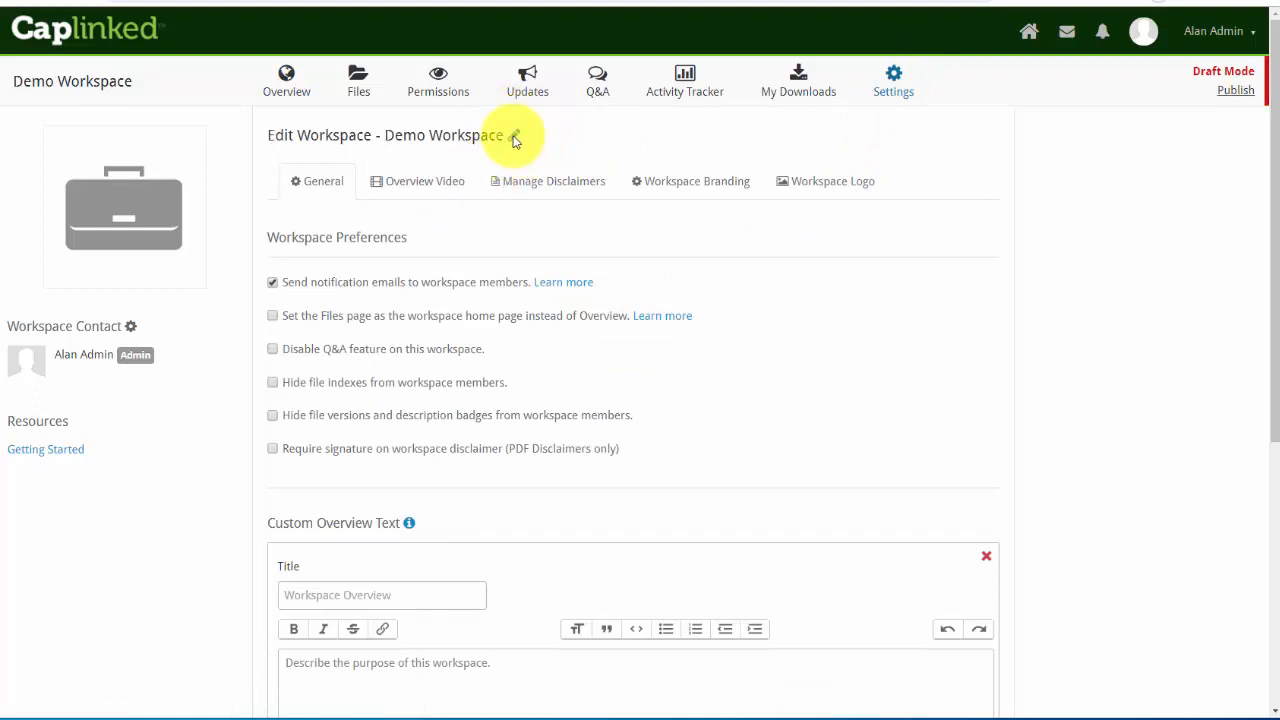
left_click(514, 138)
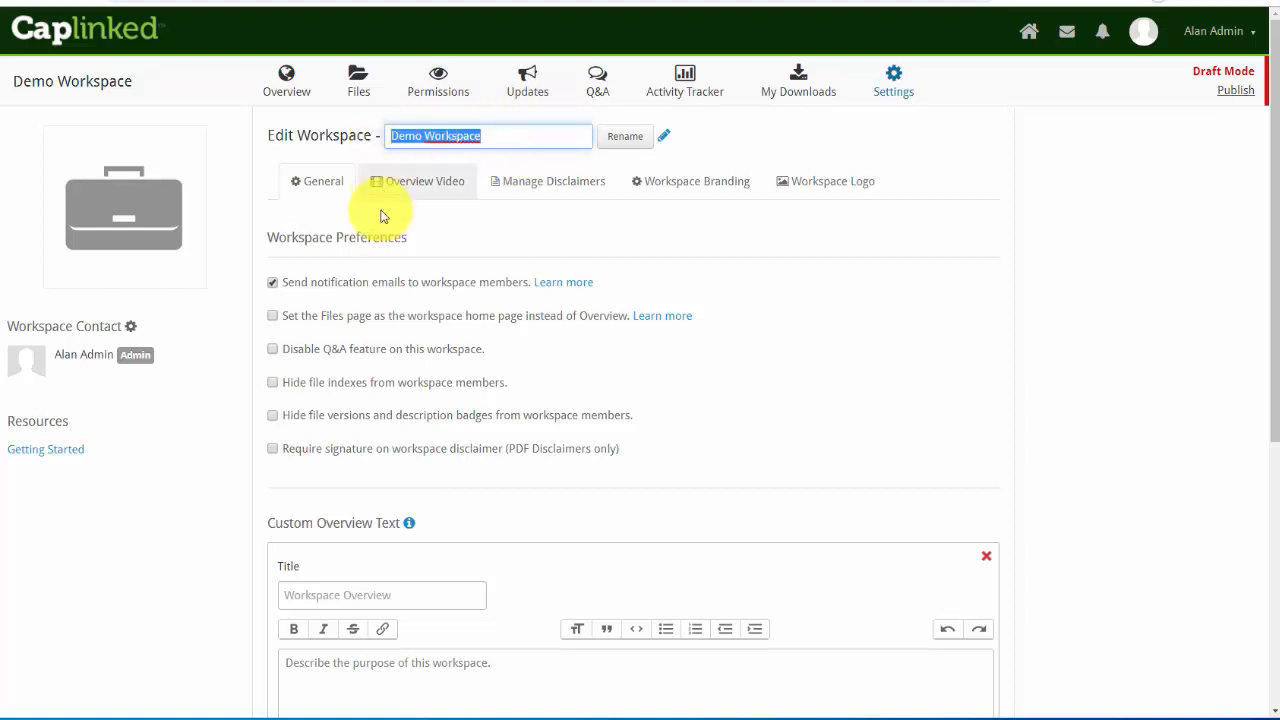
type("Pr")
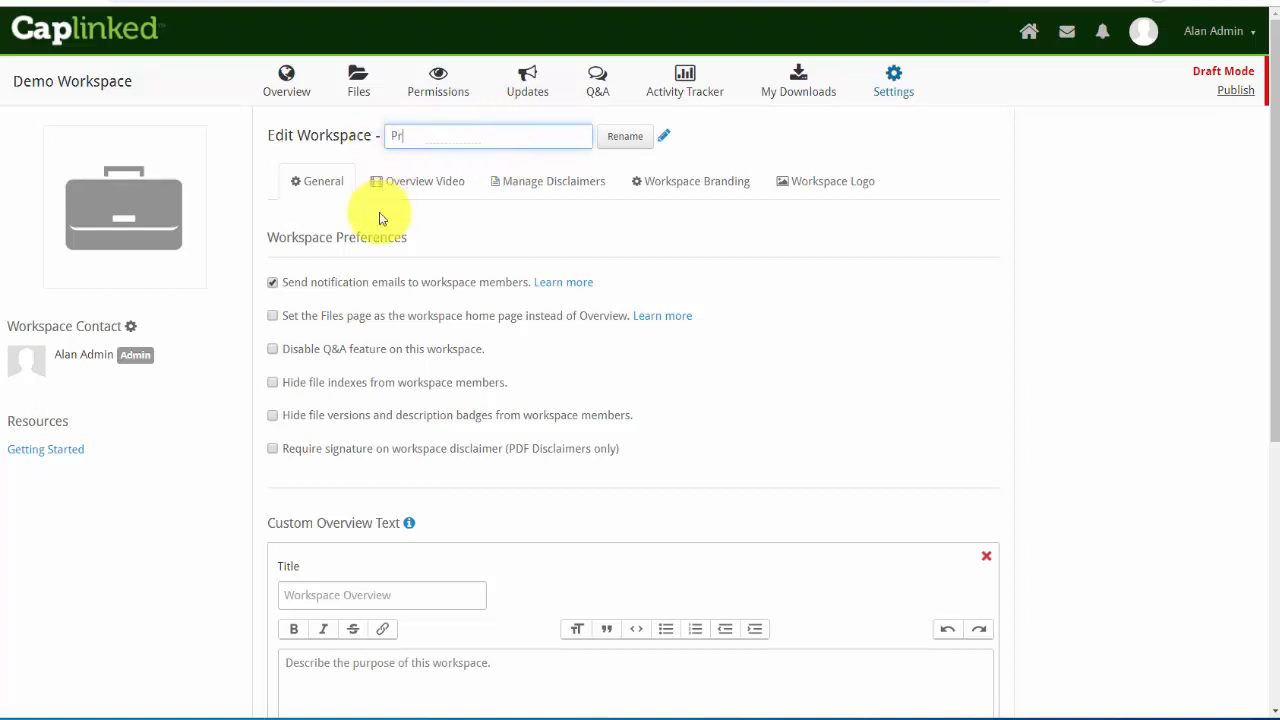
type("Project Big Company")
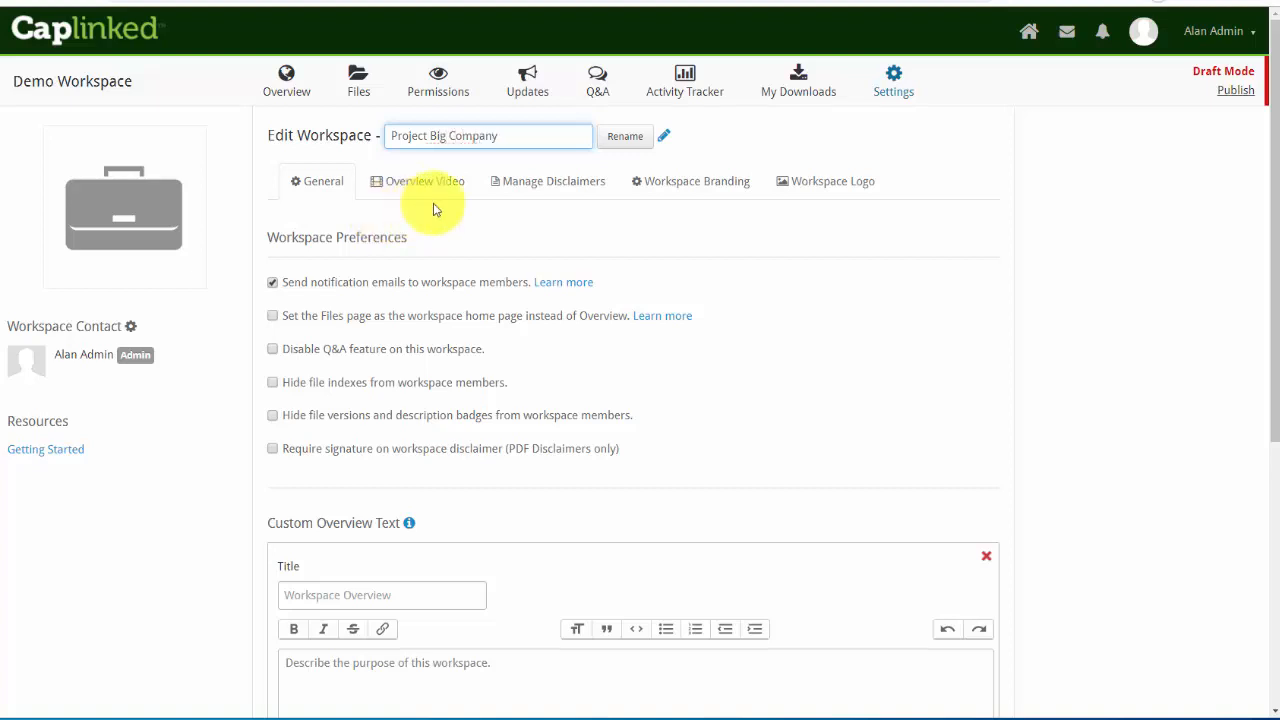
left_click(624, 136)
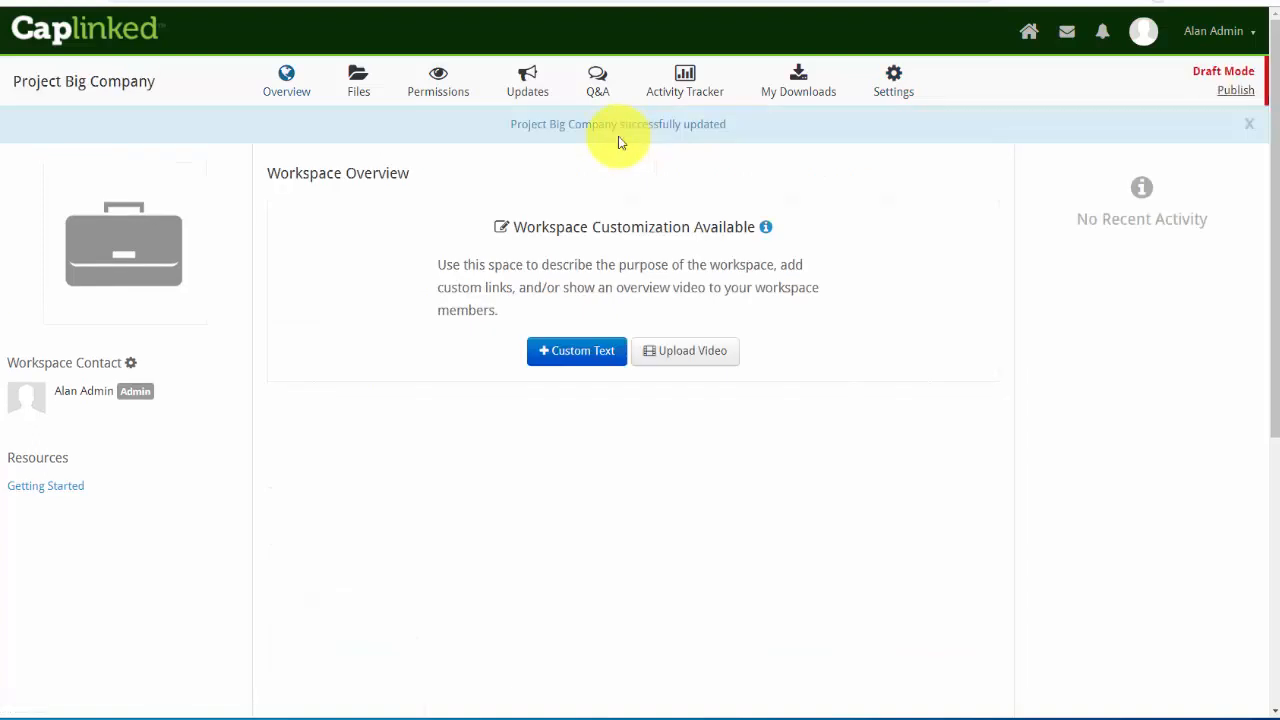
mouse_move(496, 216)
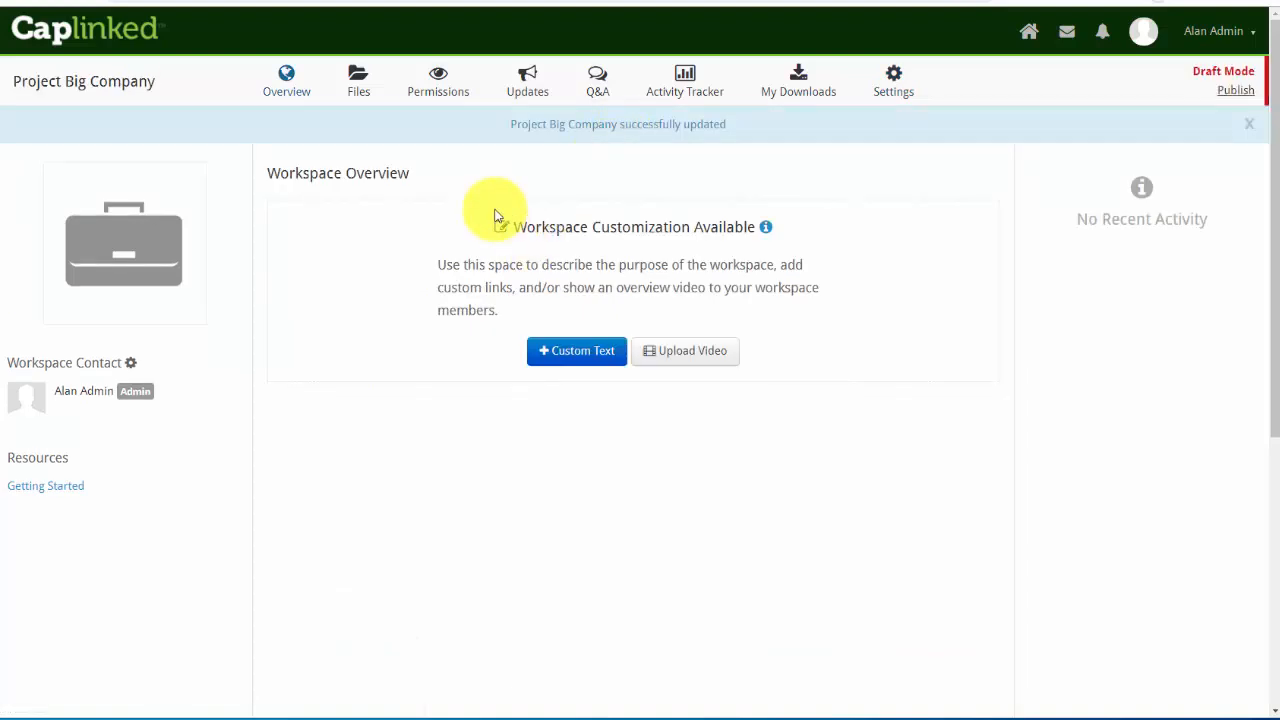
mouse_move(470, 196)
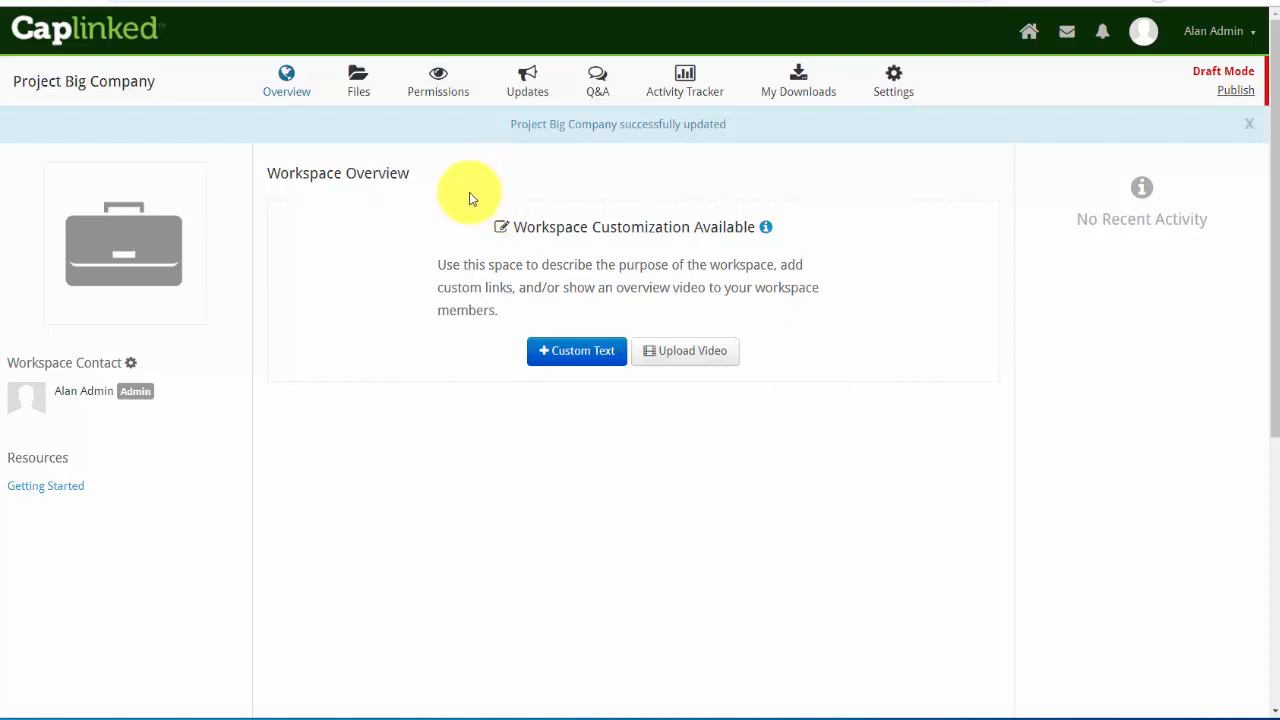
mouse_move(438, 78)
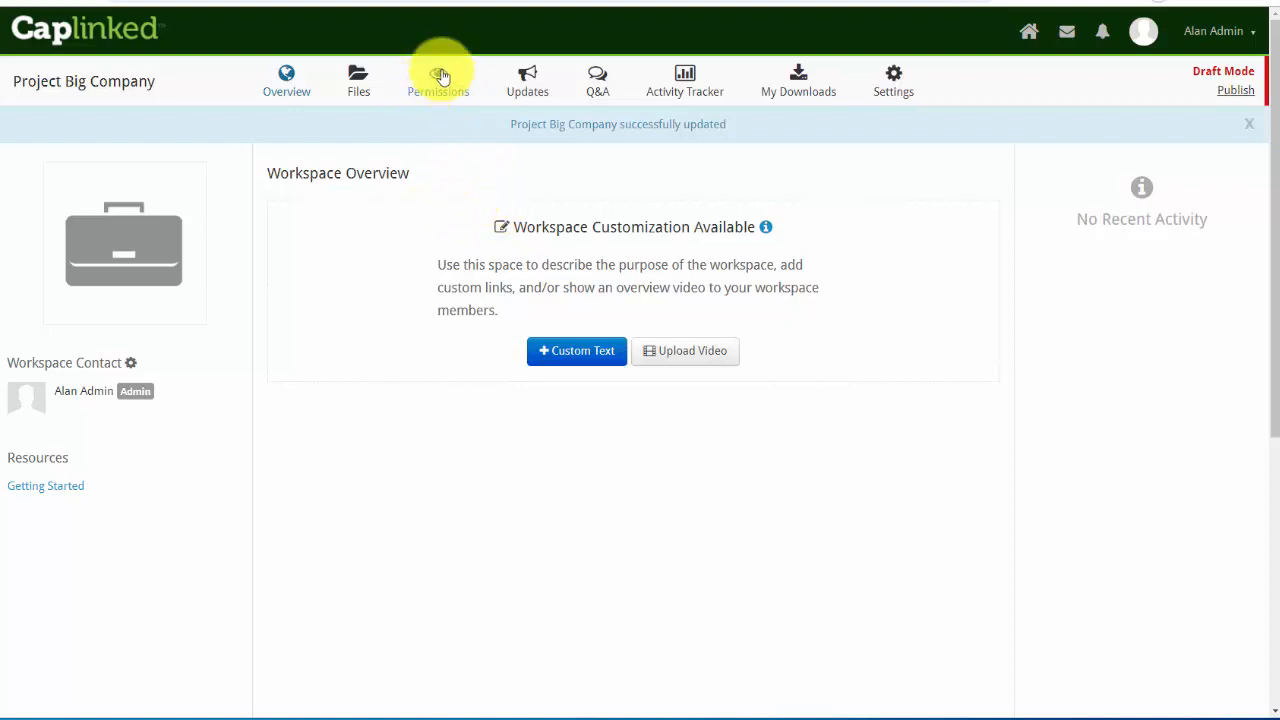
Step: Show the Admins group and its two members on the Permissions page
left_click(438, 80)
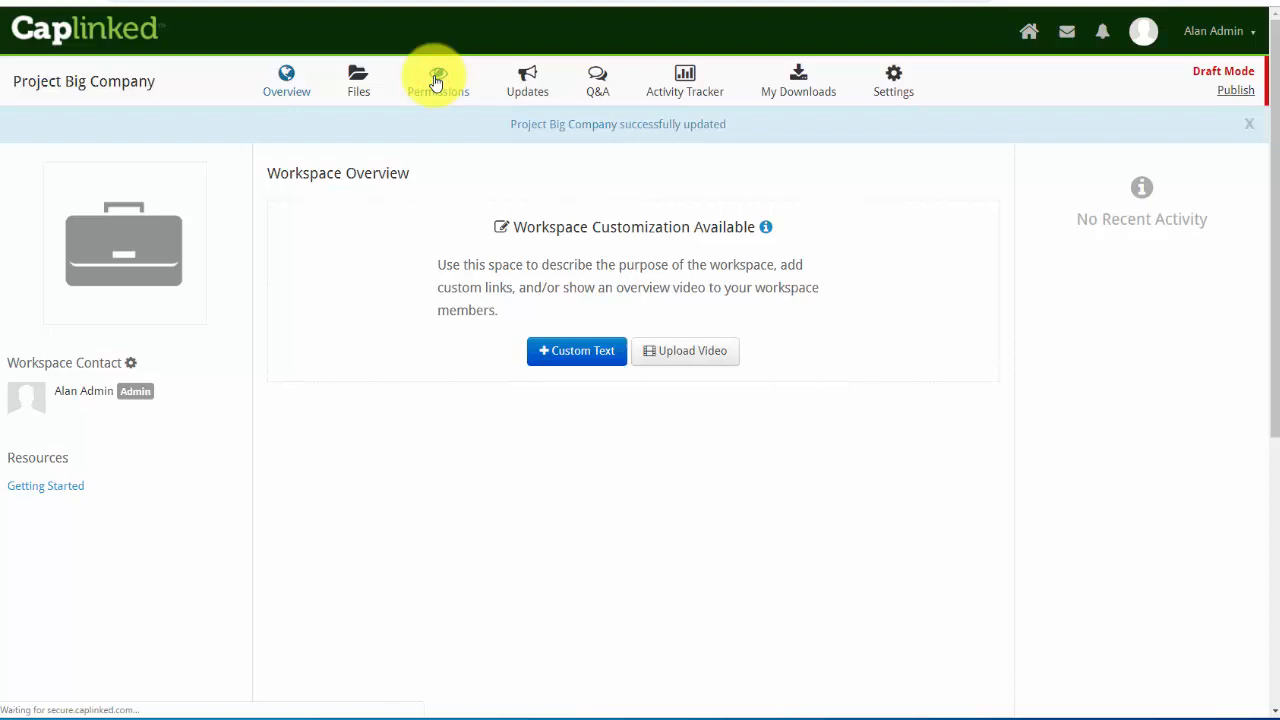
left_click(438, 80)
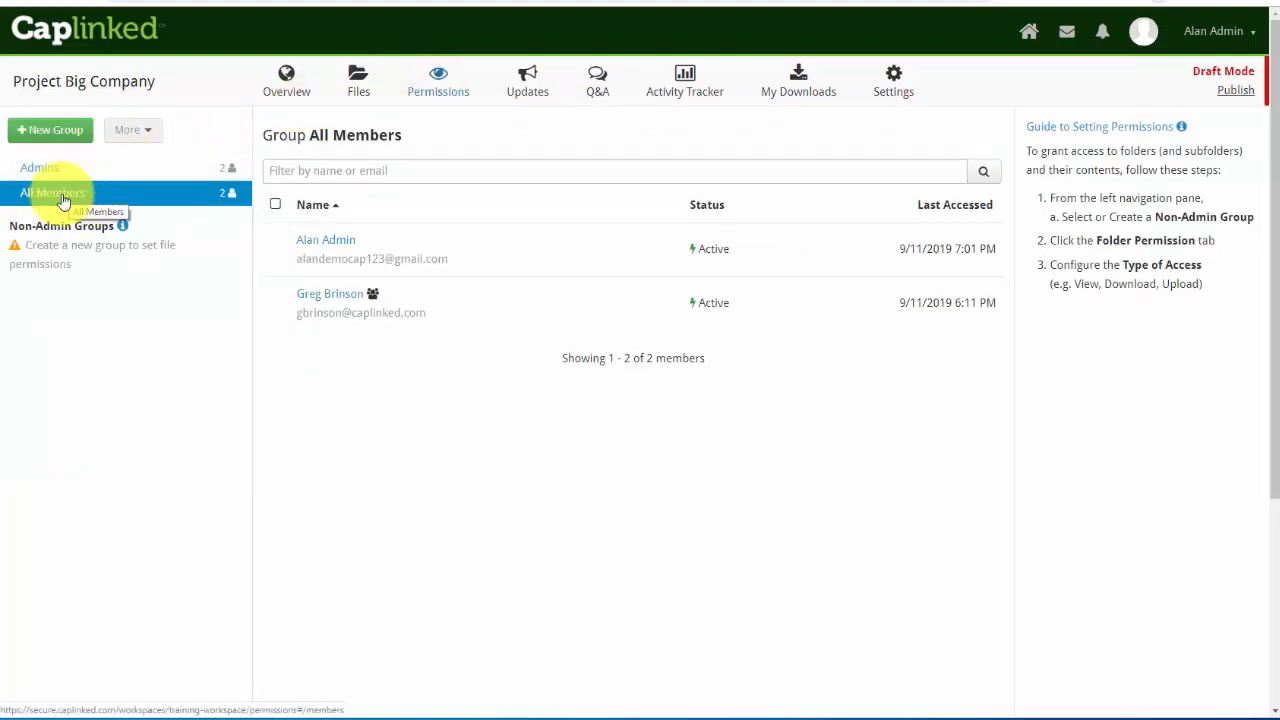
mouse_move(40, 168)
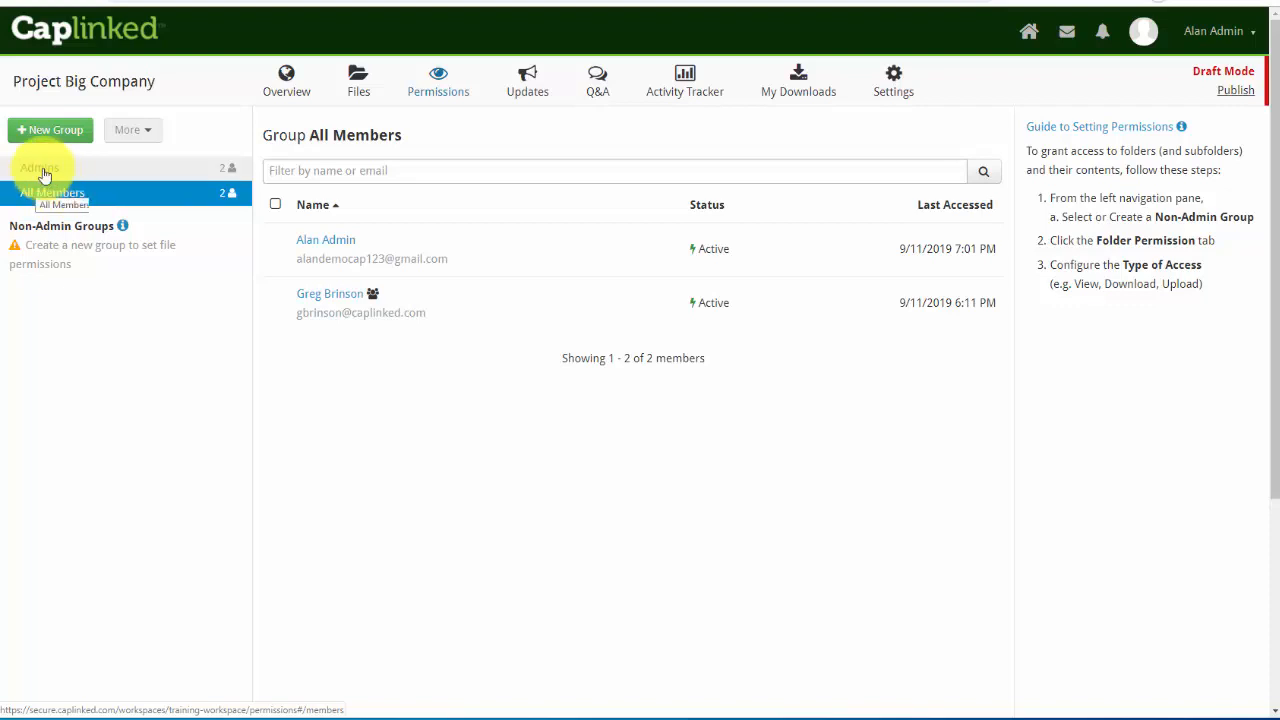
left_click(40, 168)
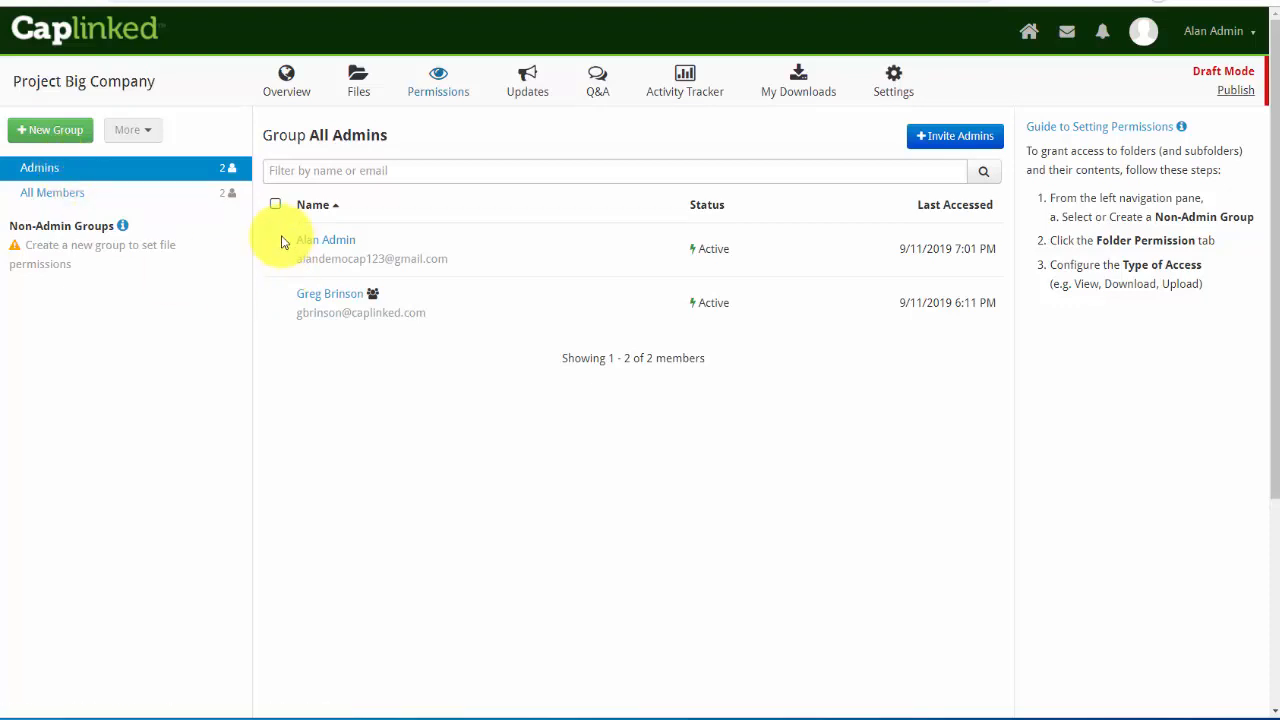
mouse_move(284, 276)
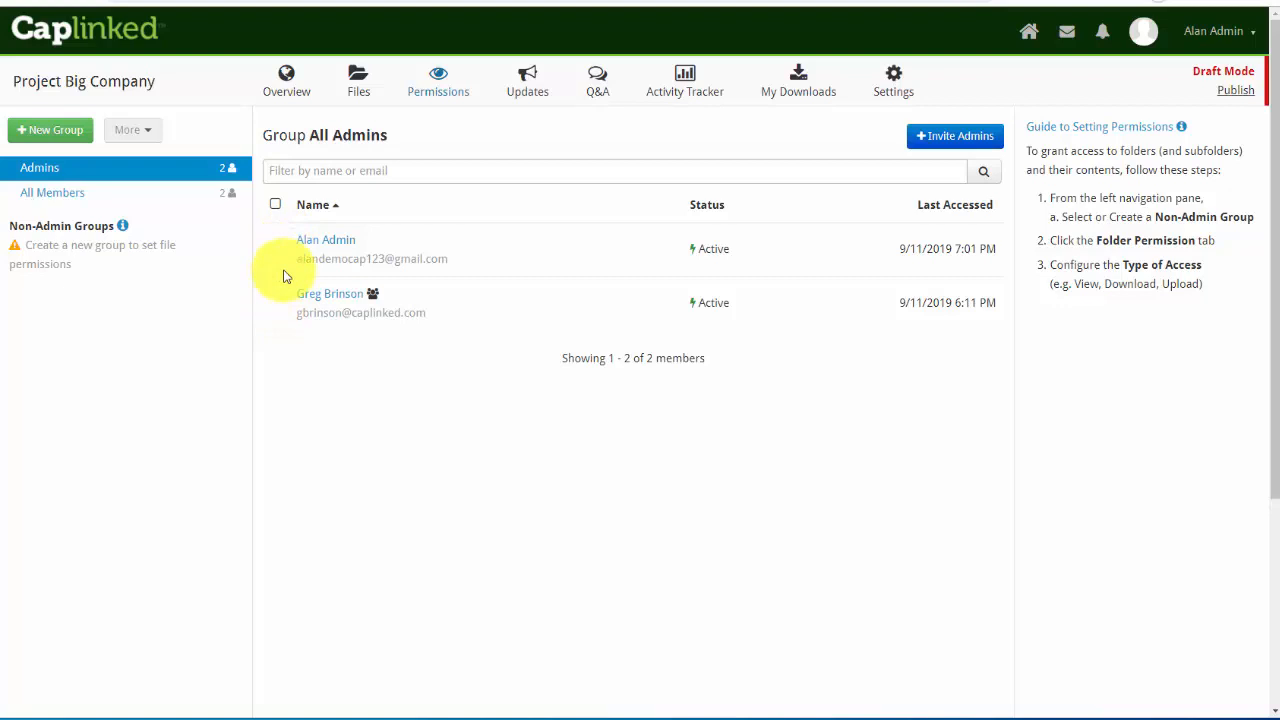
mouse_move(1070, 100)
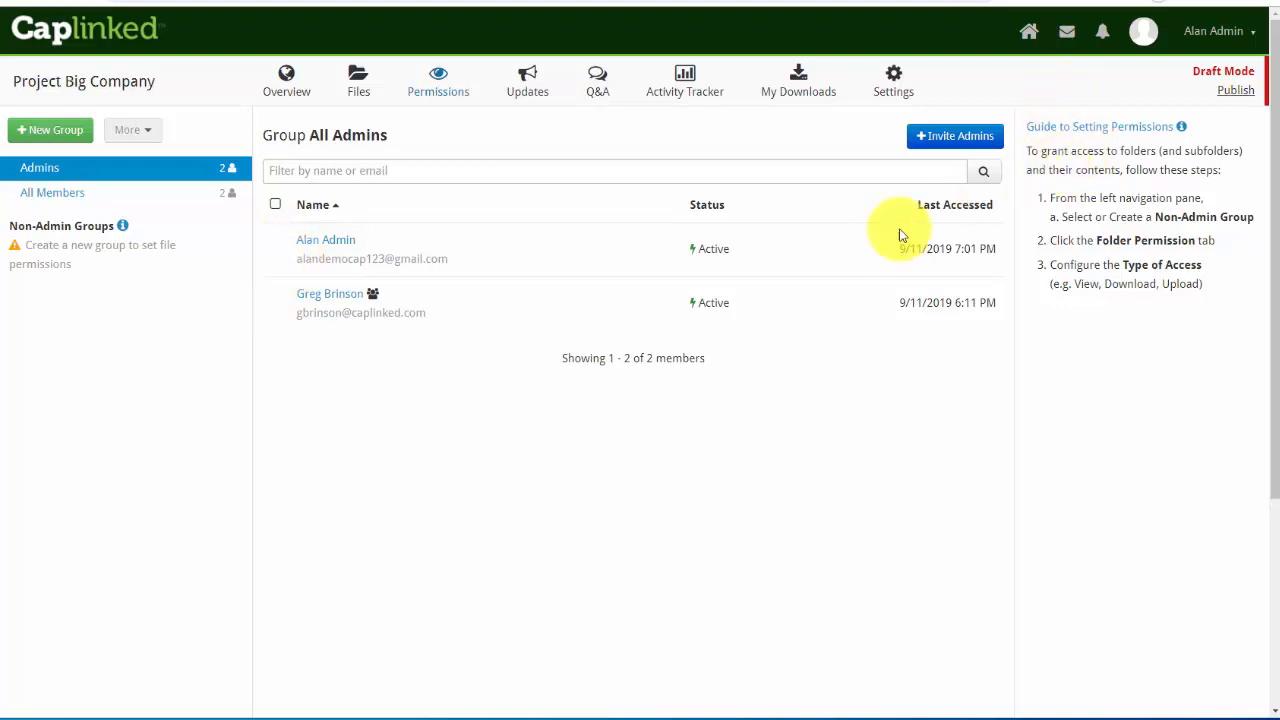
mouse_move(530, 368)
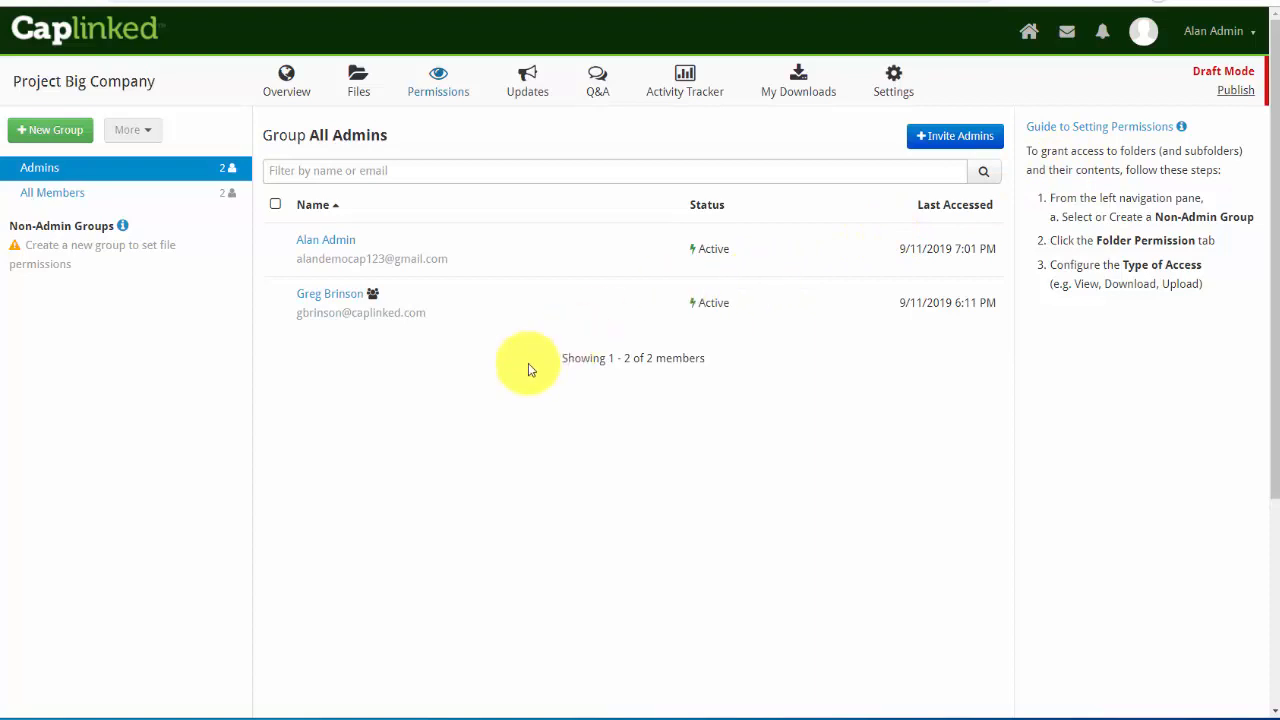
mouse_move(952, 136)
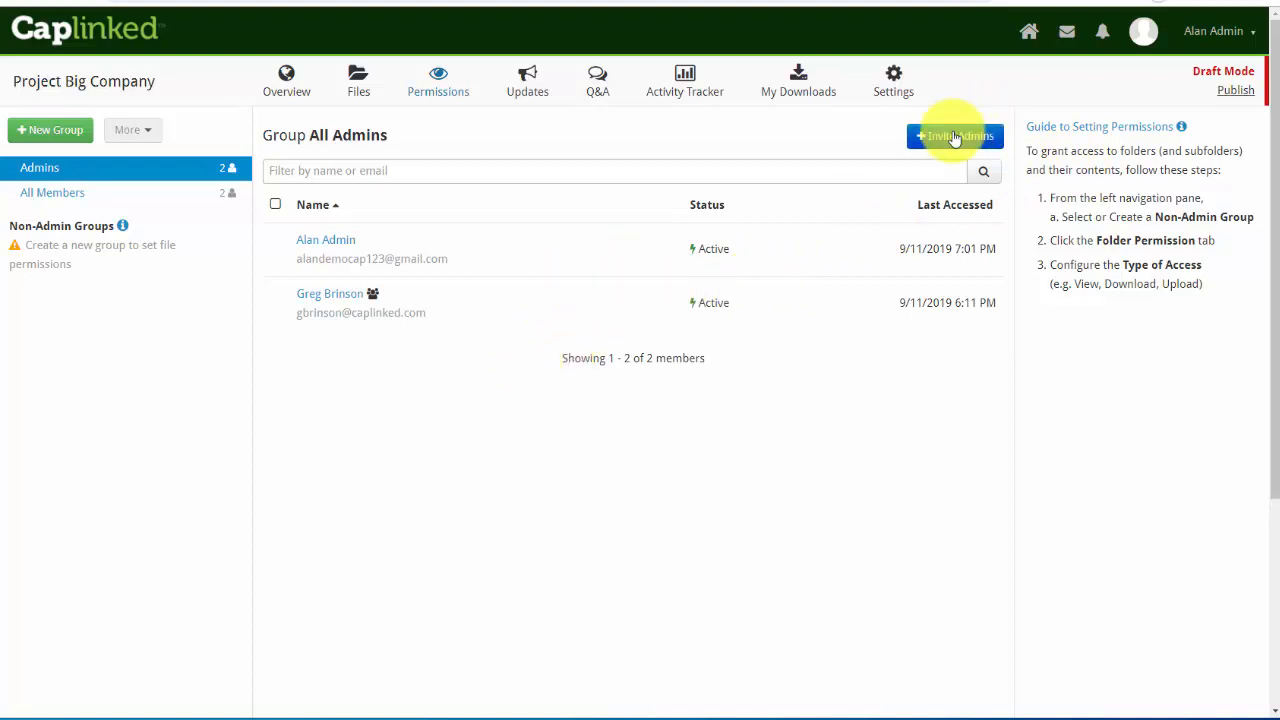
left_click(954, 136)
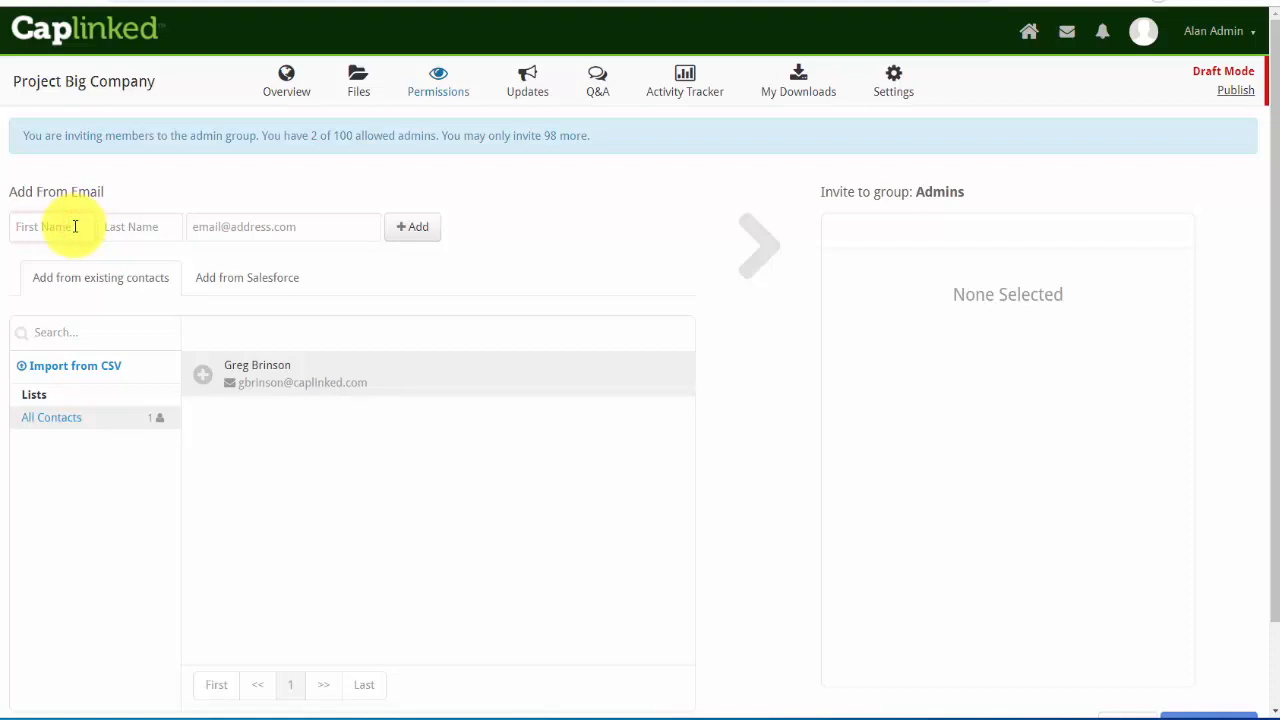
type("James")
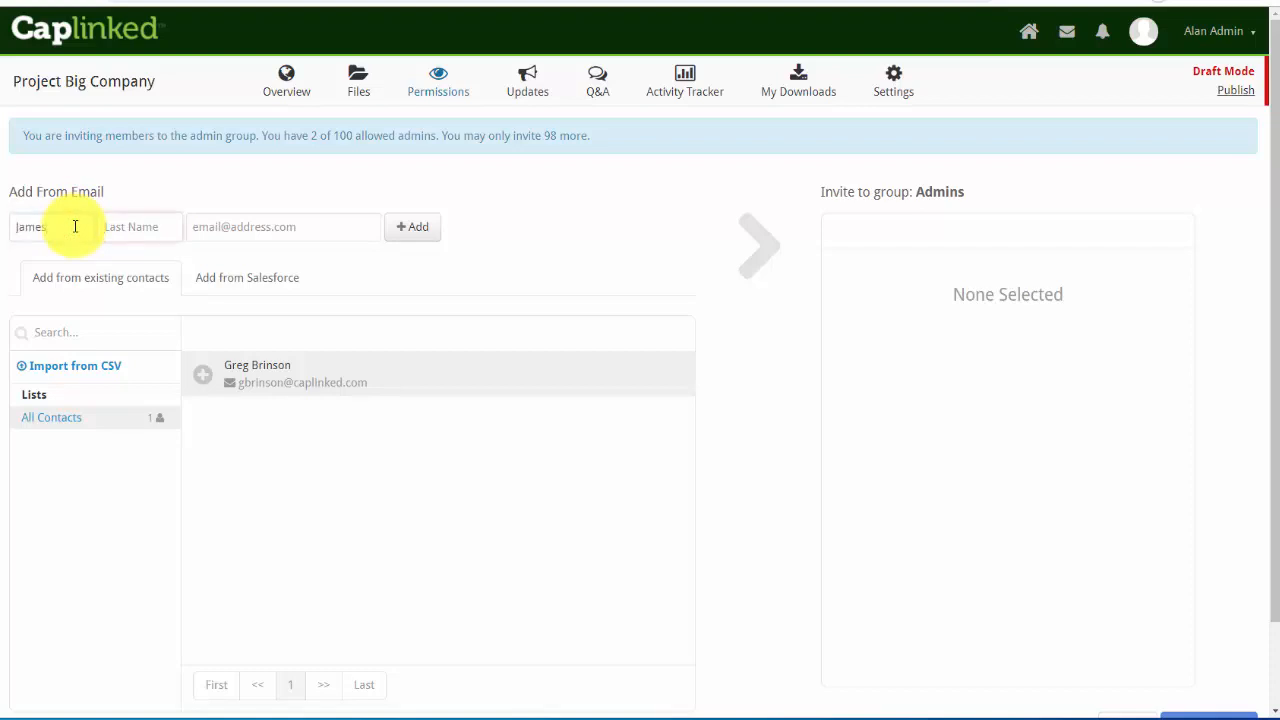
type("Greg")
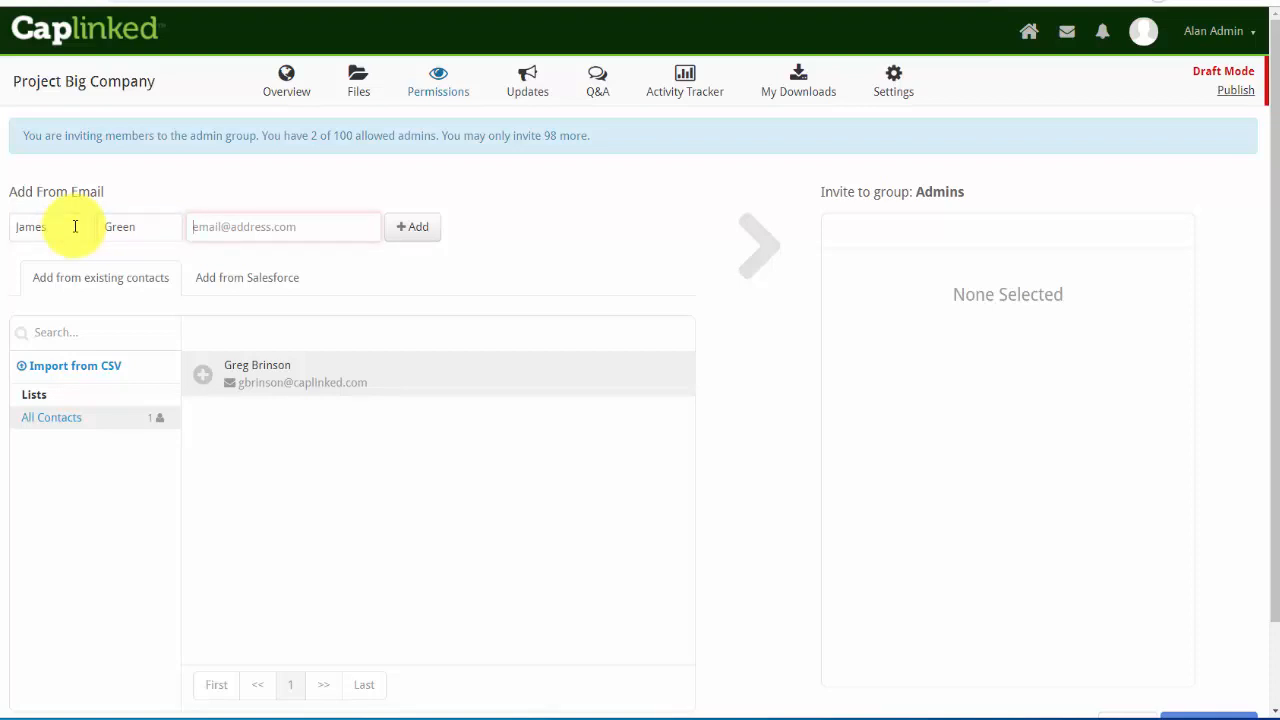
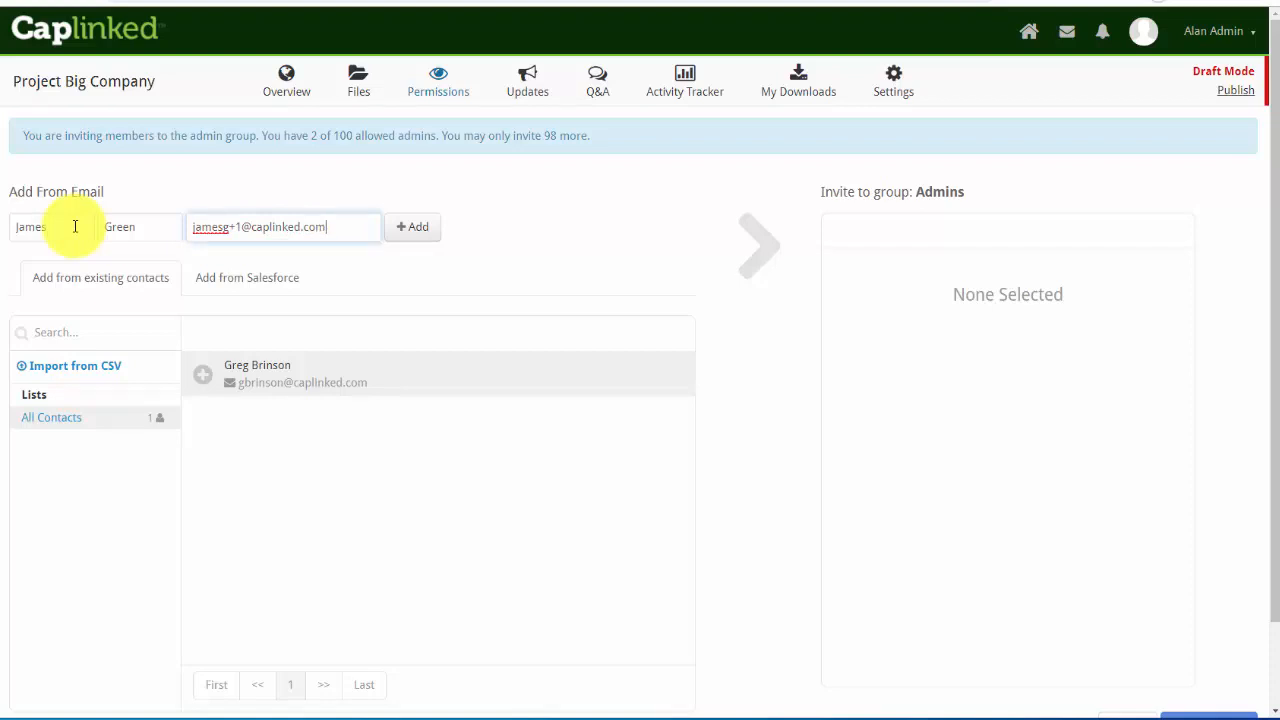
left_click(412, 226)
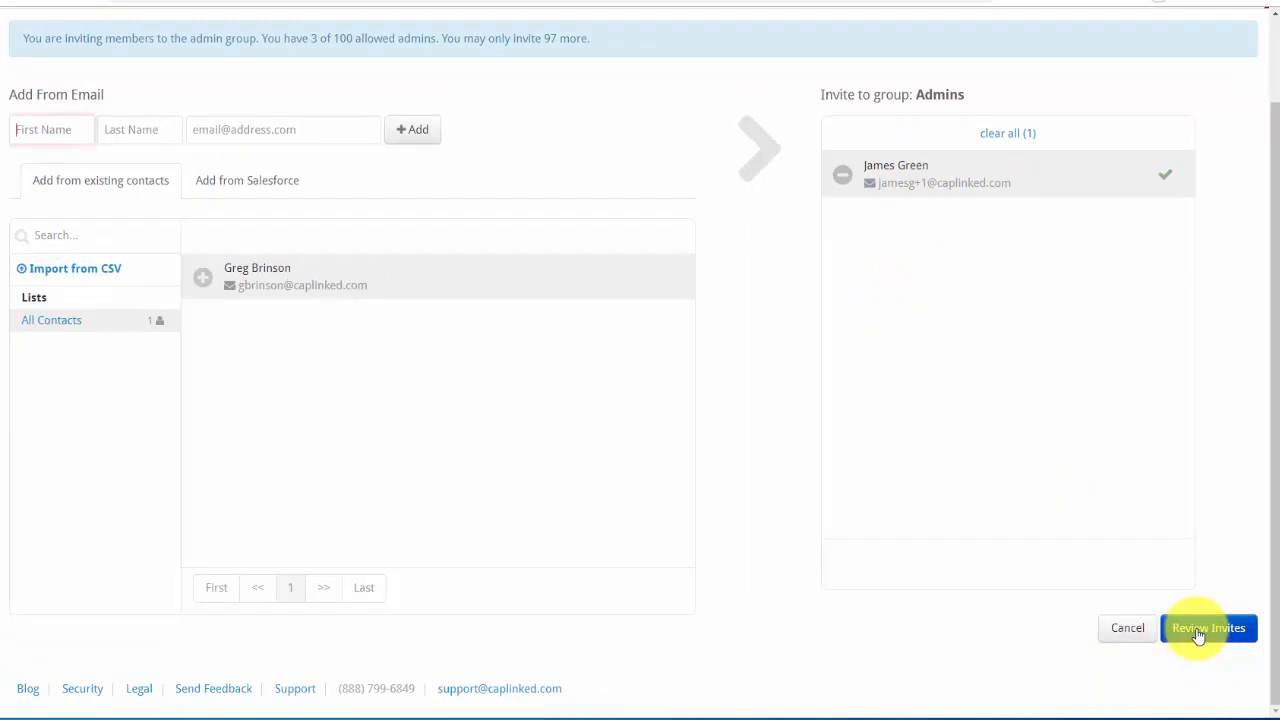
left_click(1208, 628)
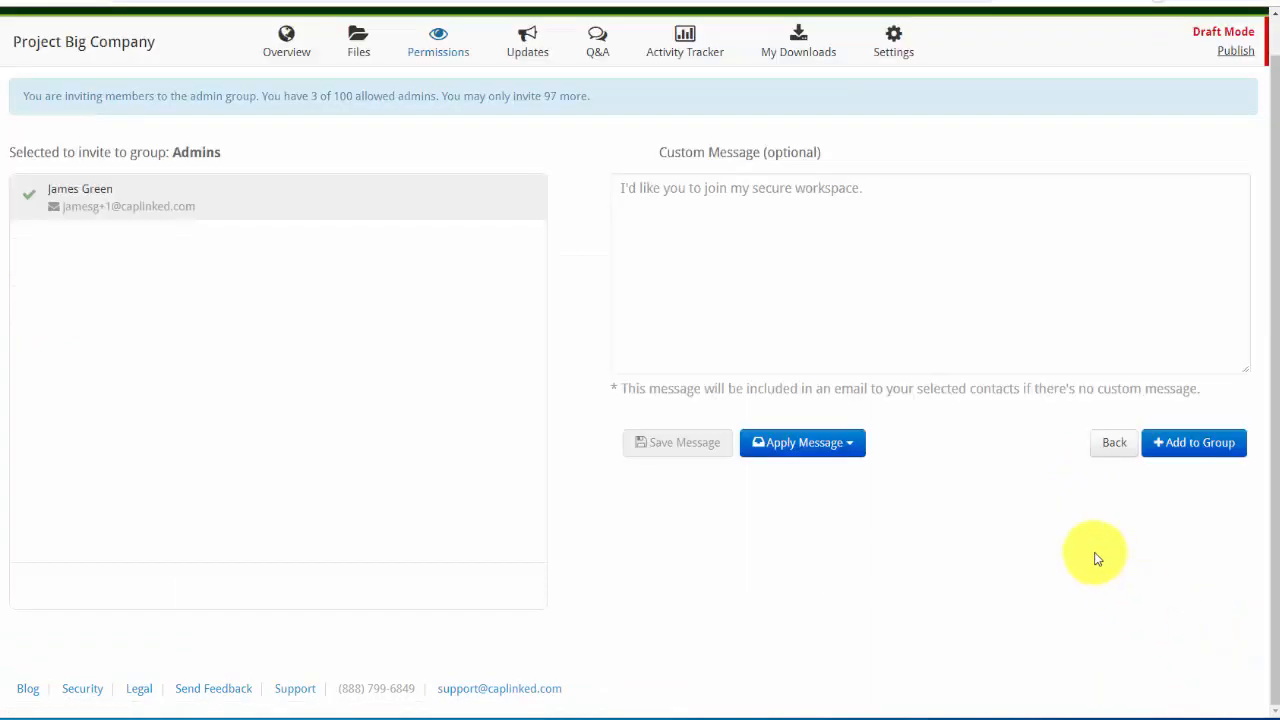
mouse_move(216, 148)
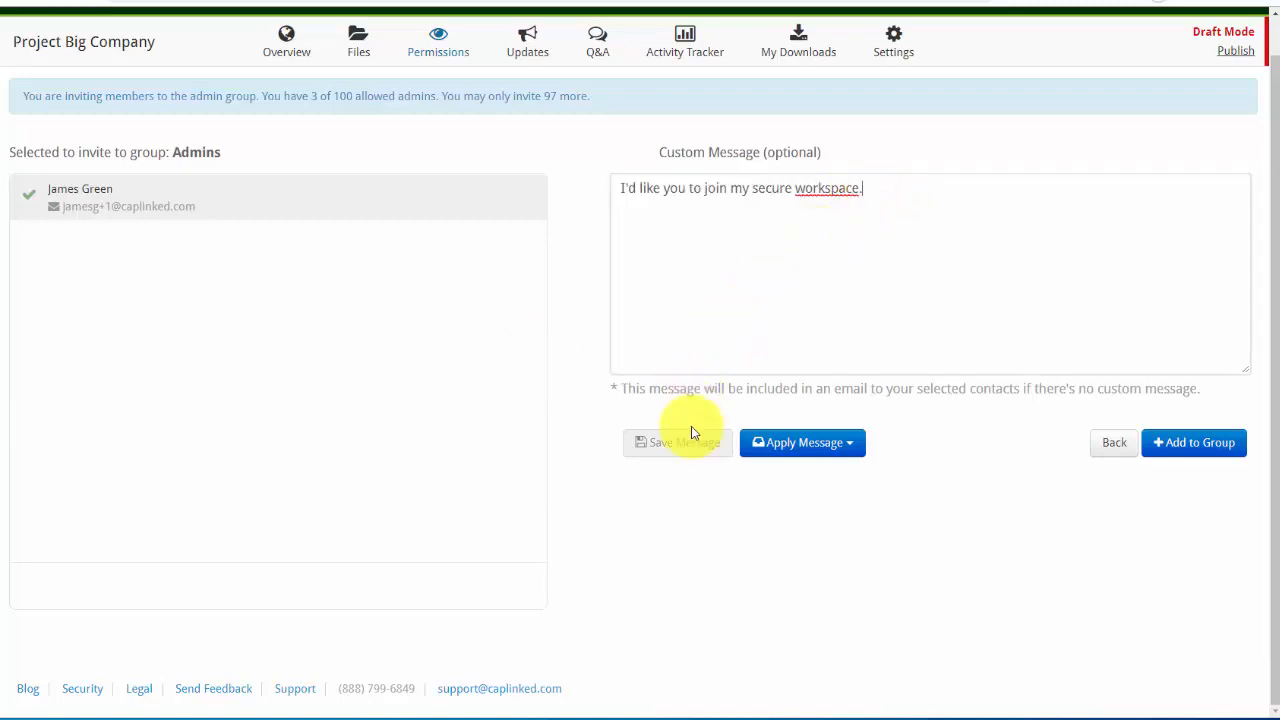
mouse_move(804, 442)
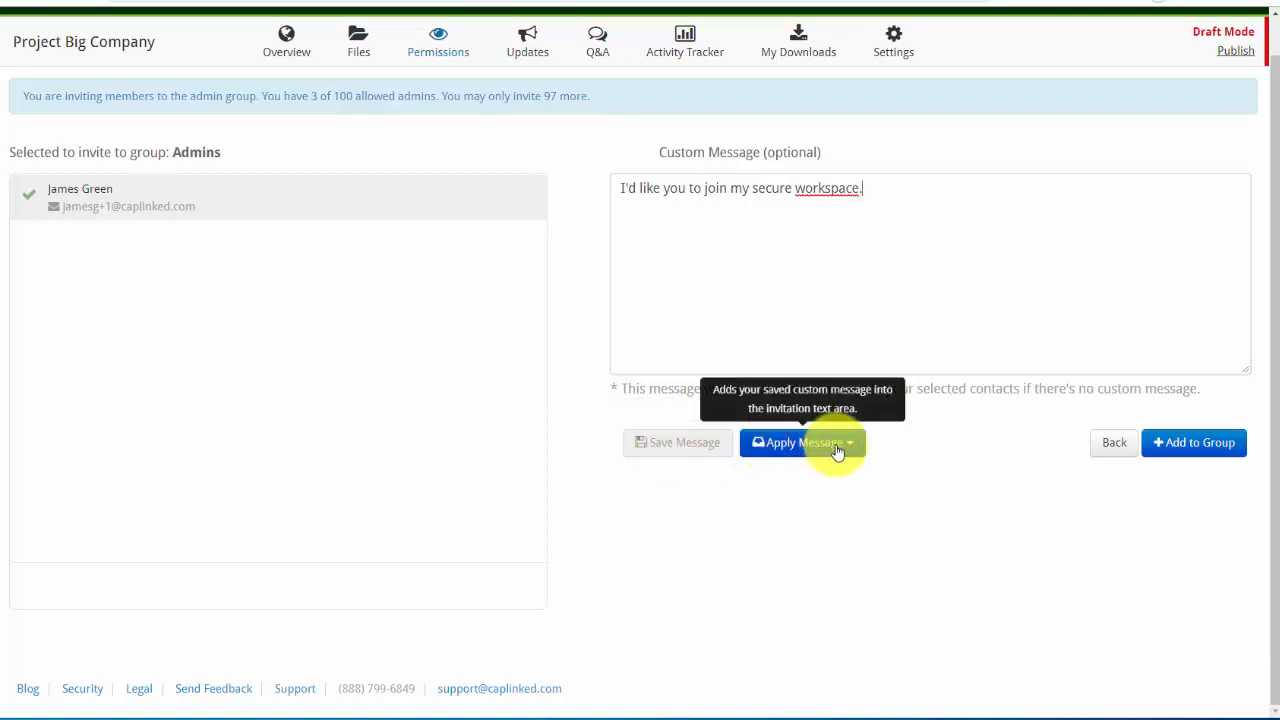
left_click(804, 442)
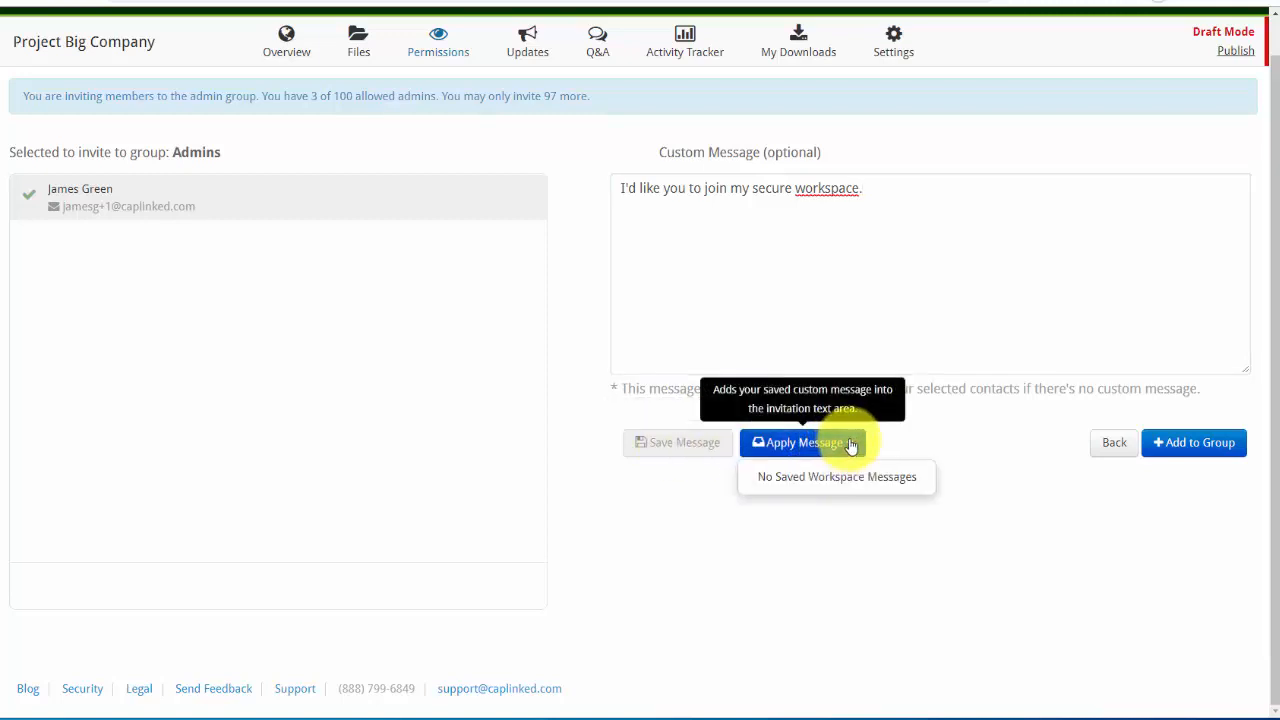
mouse_move(864, 530)
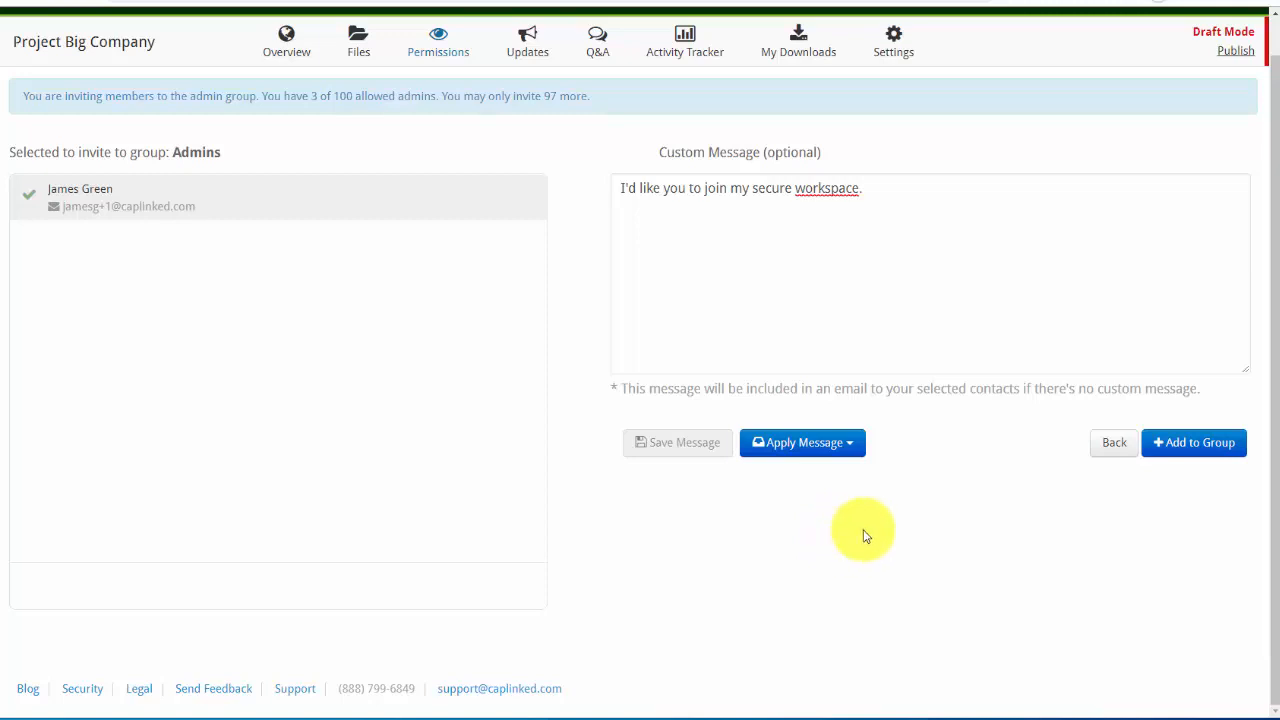
mouse_move(1060, 308)
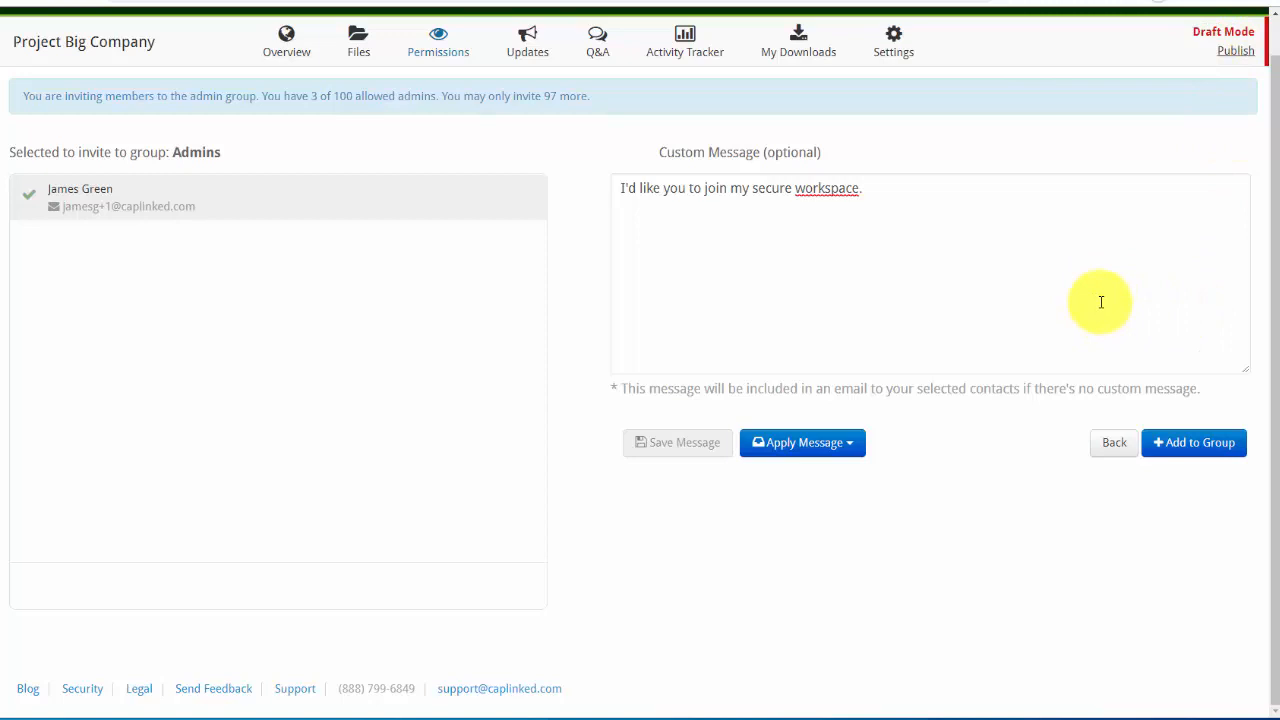
mouse_move(1132, 364)
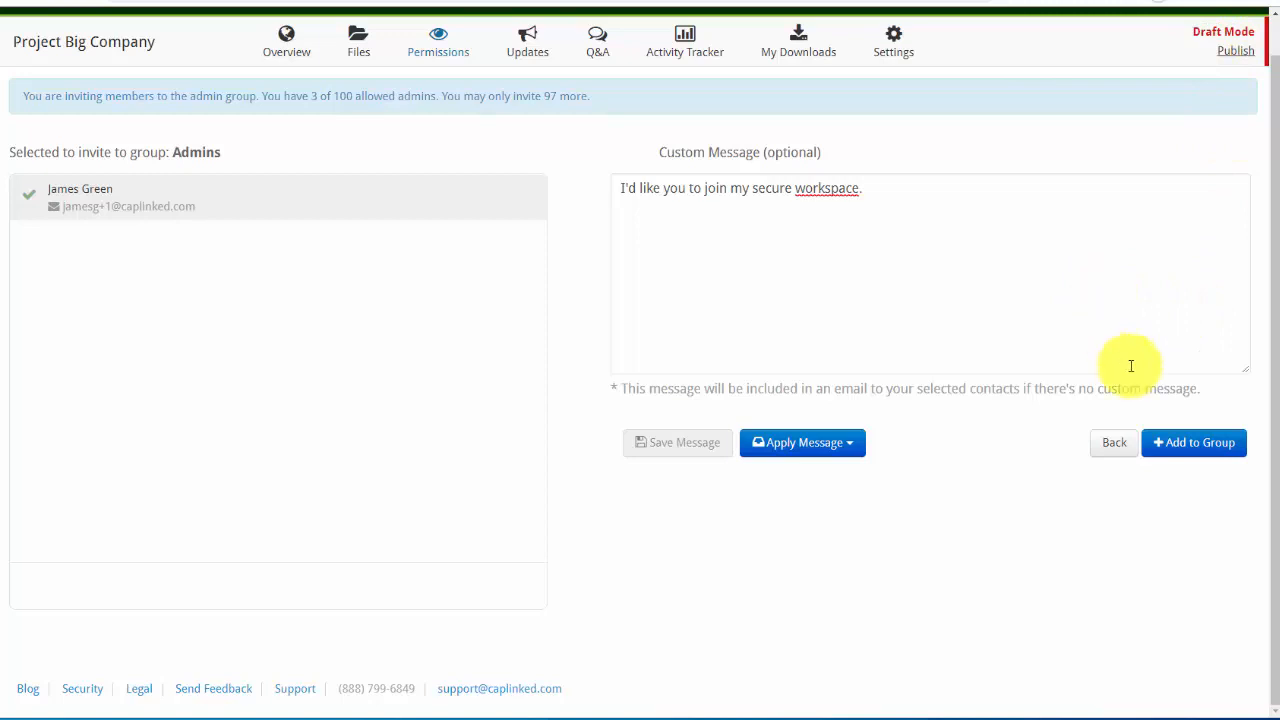
left_click(1192, 442)
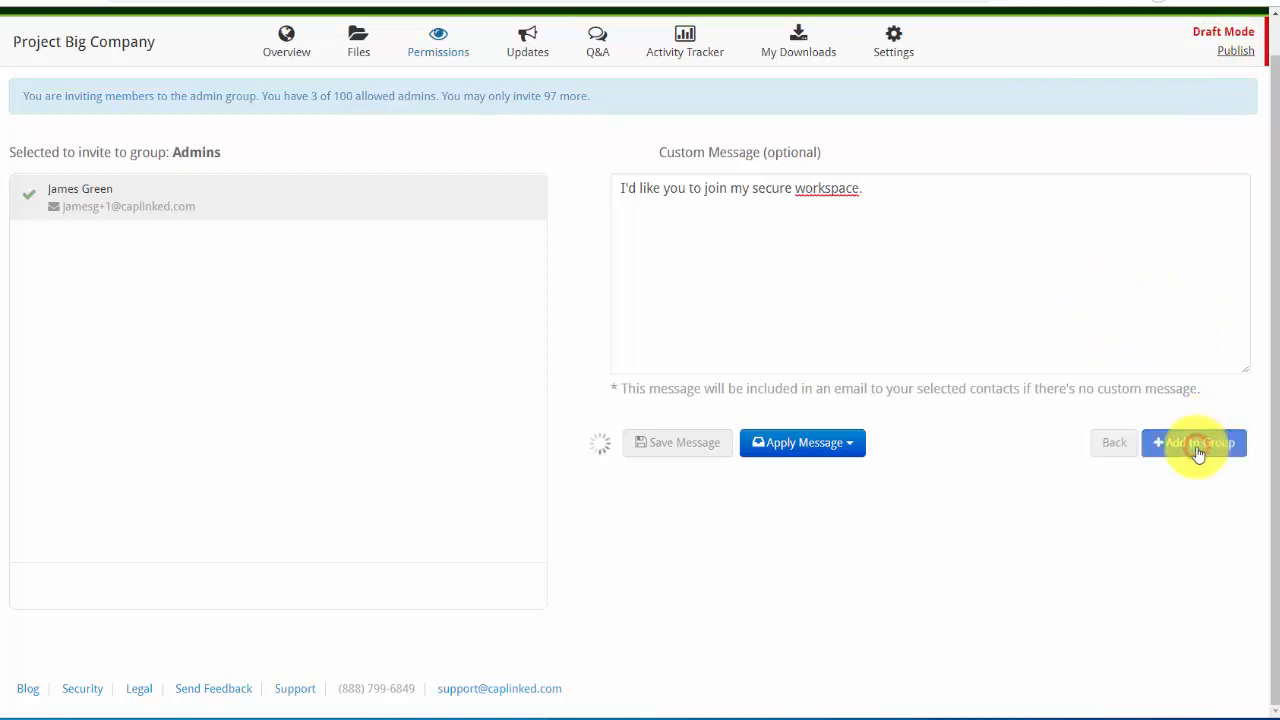
left_click(1194, 442)
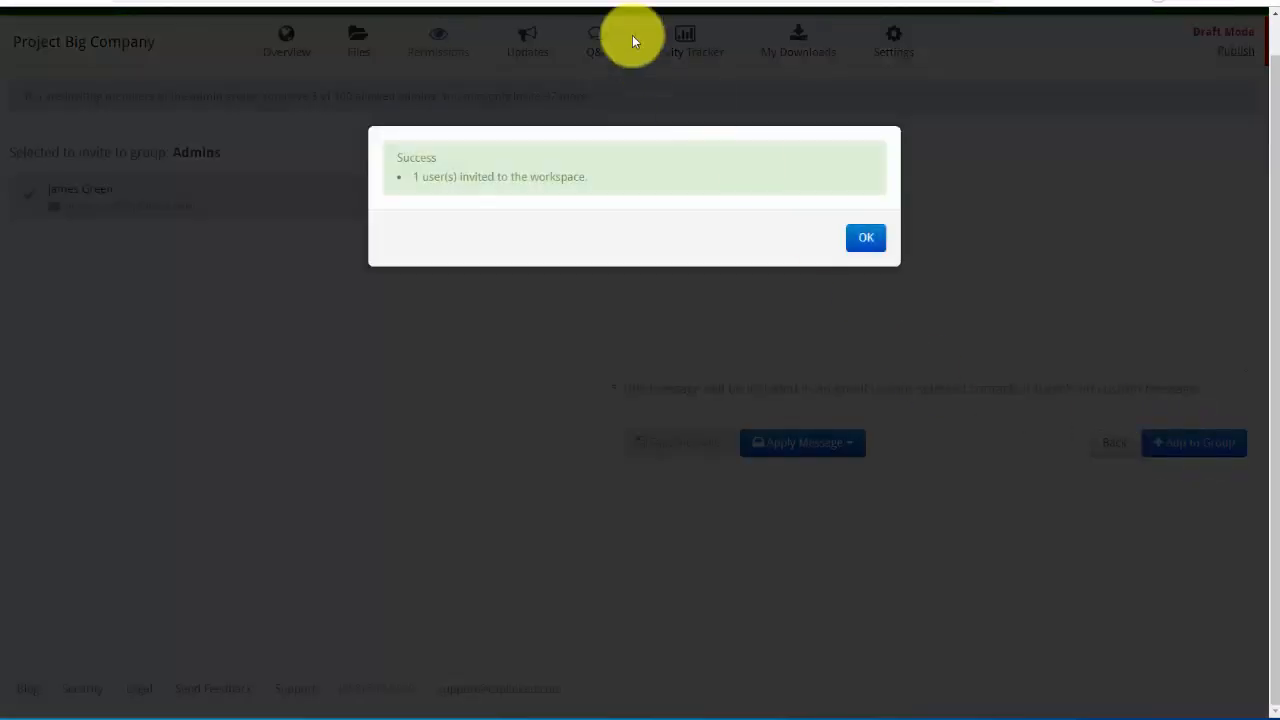
Step: Dismiss the success notice and return to the Project Big Company workspace settings
left_click(864, 236)
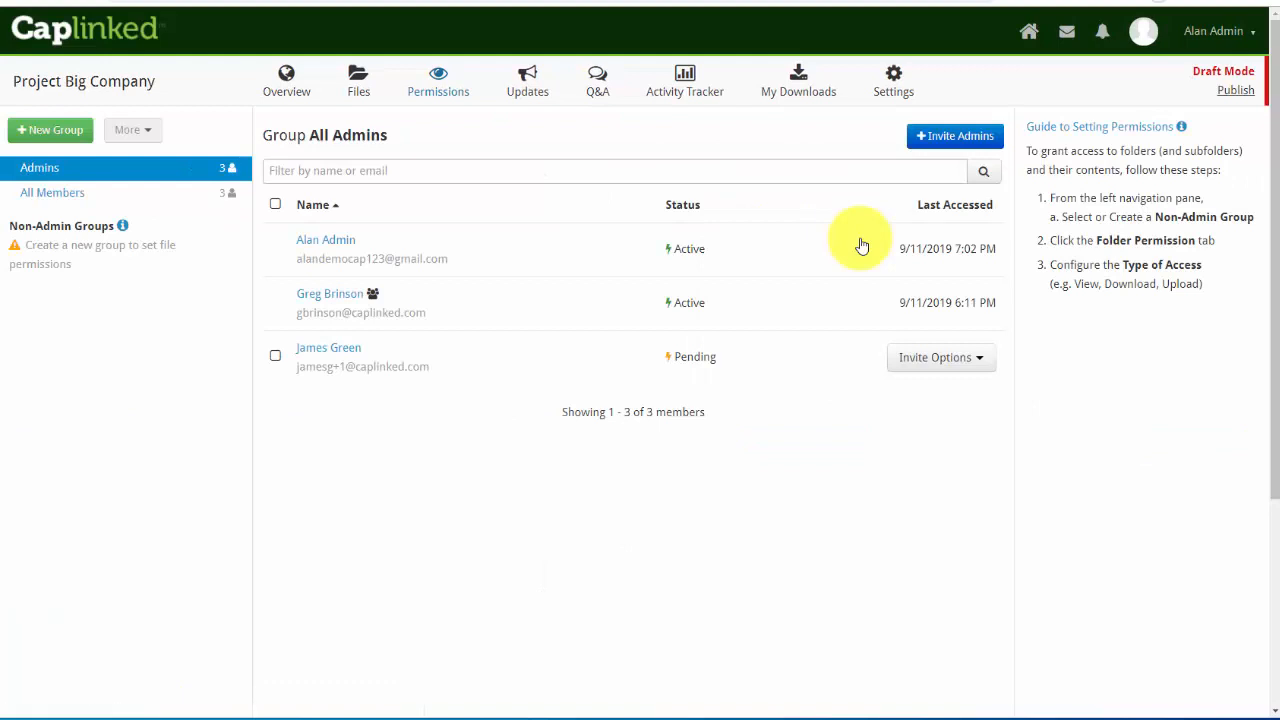
mouse_move(884, 232)
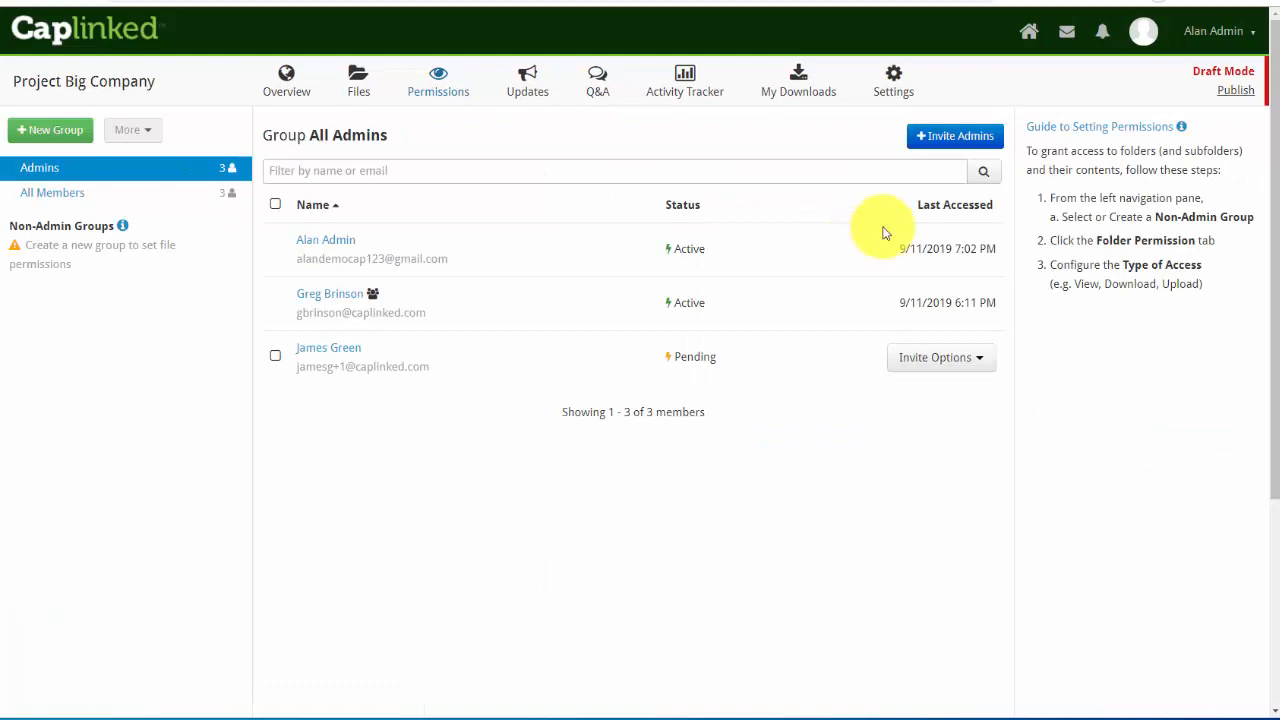
left_click(892, 80)
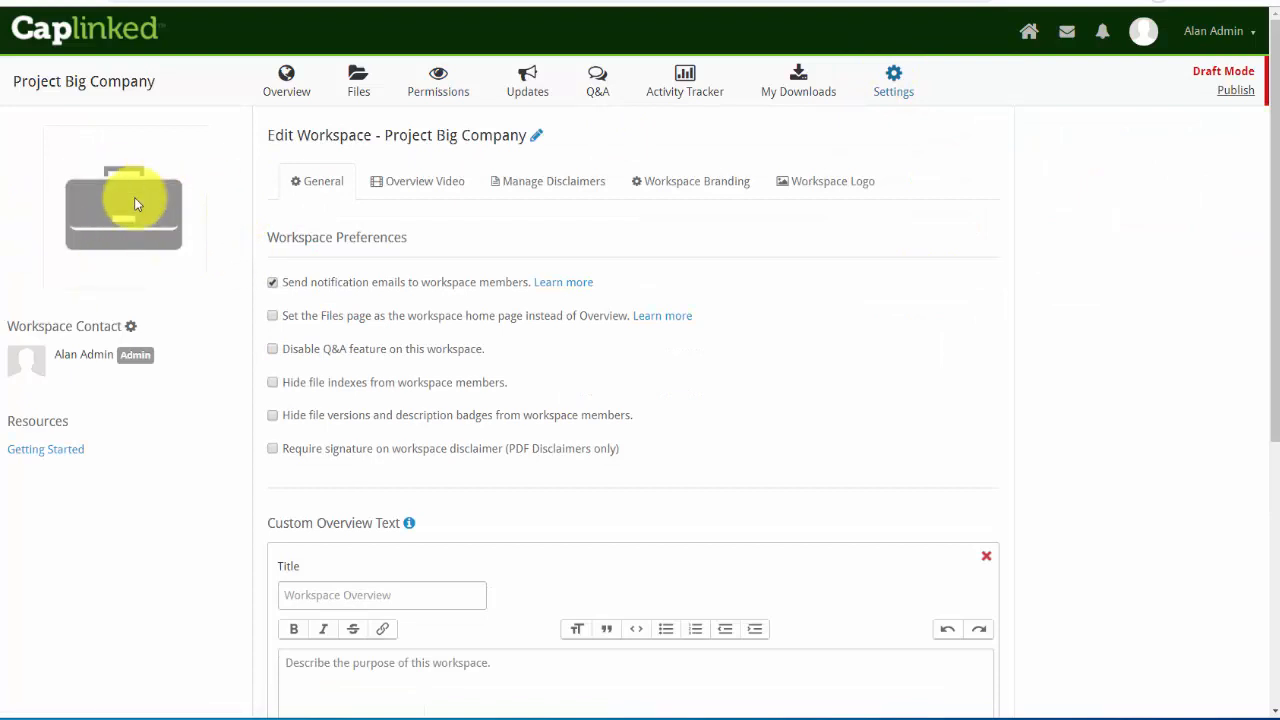
mouse_move(824, 180)
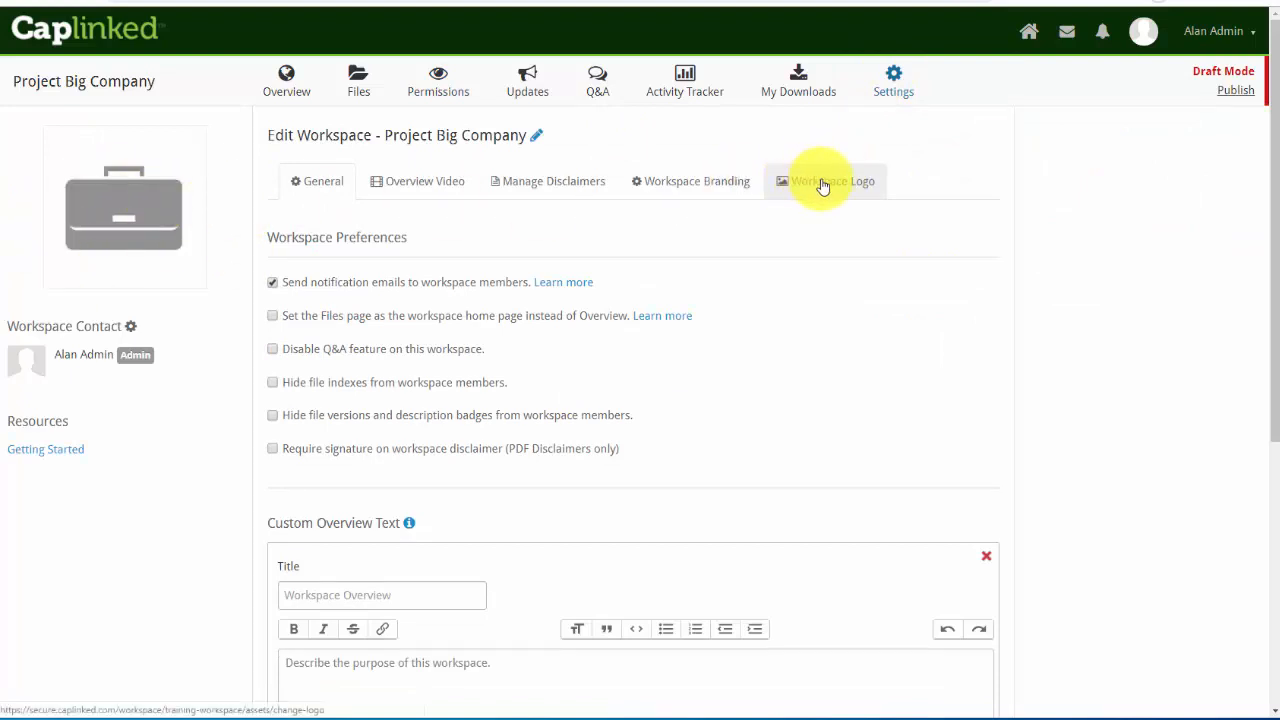
Step: Select the BIG COMPANY image file under Workspace Logo and start its upload
left_click(826, 180)
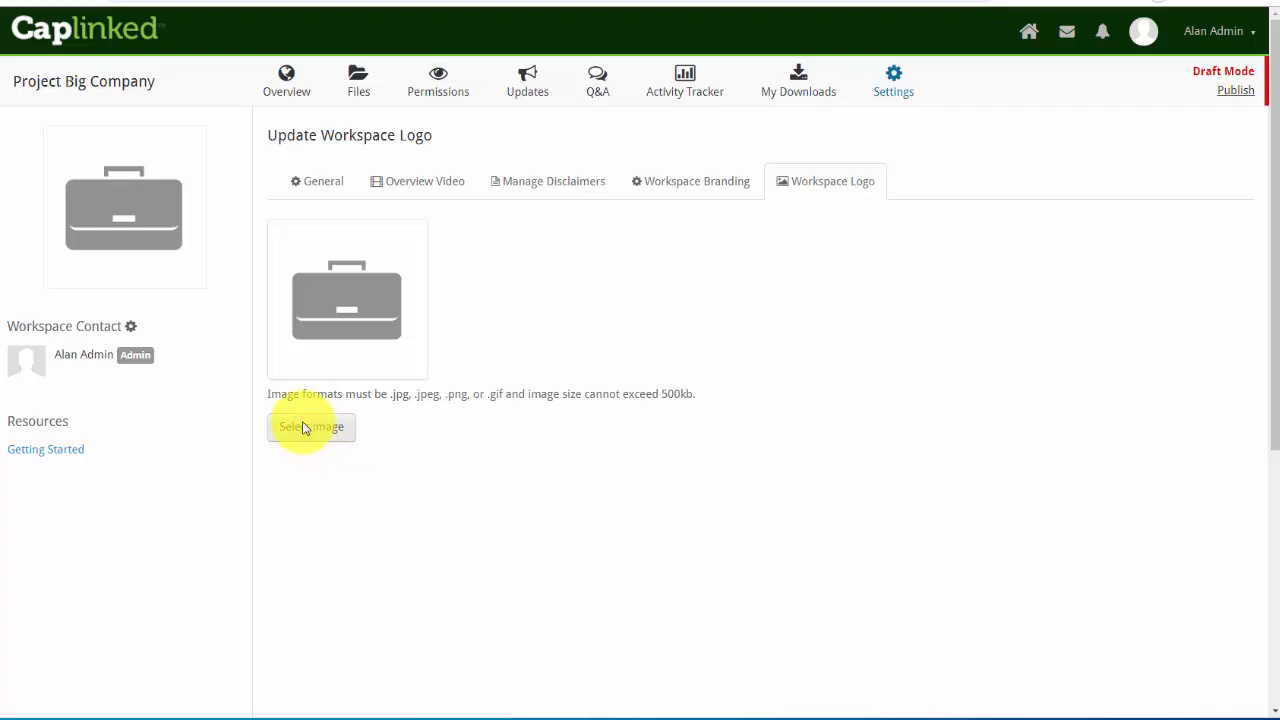
left_click(312, 428)
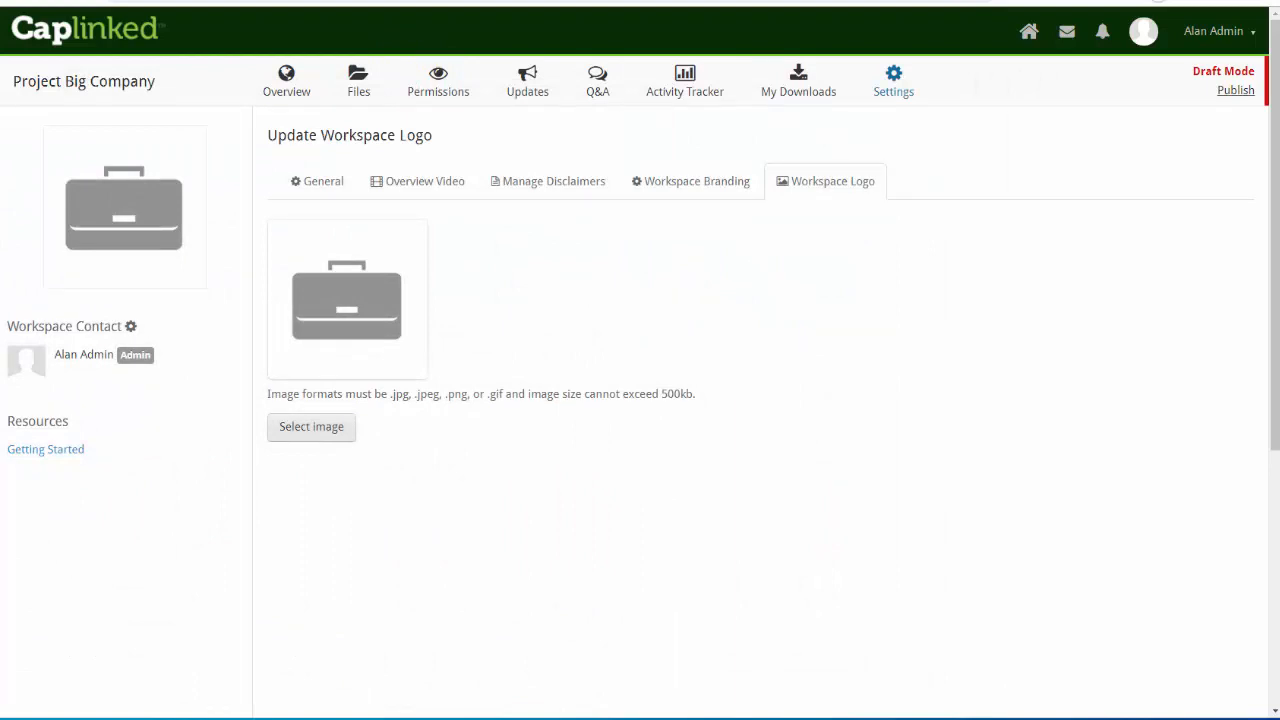
left_click(312, 428)
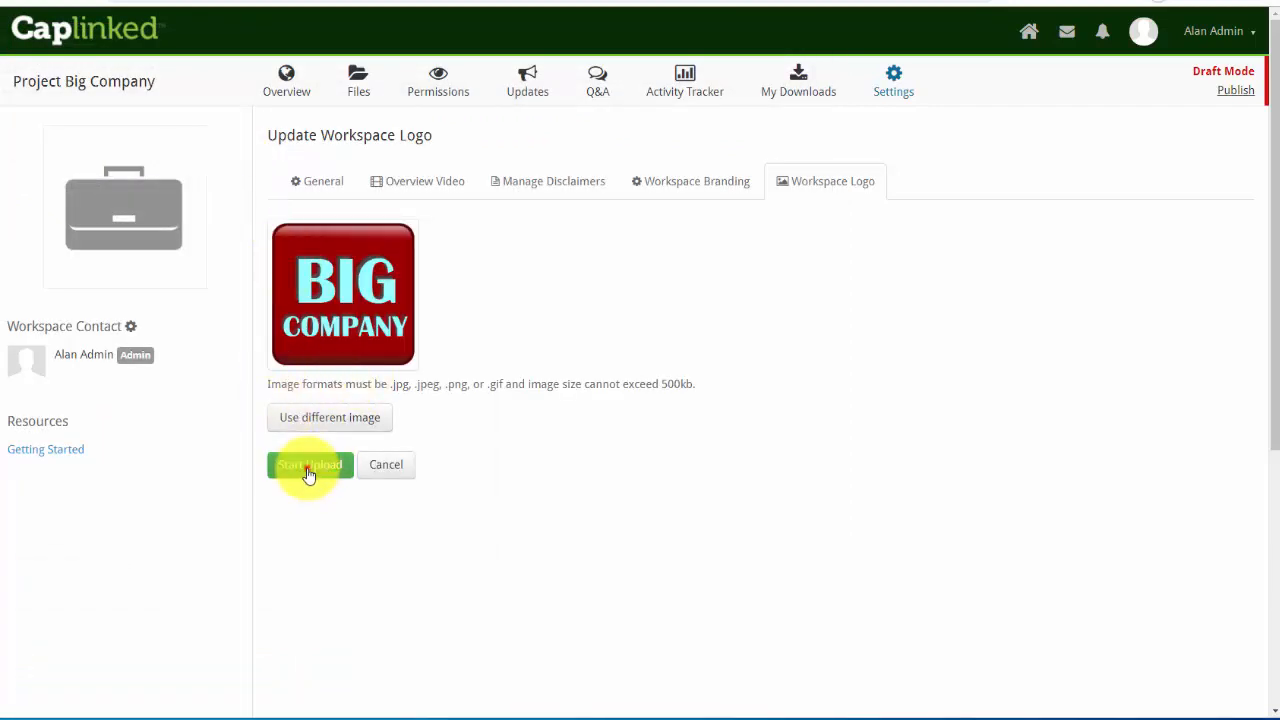
left_click(310, 464)
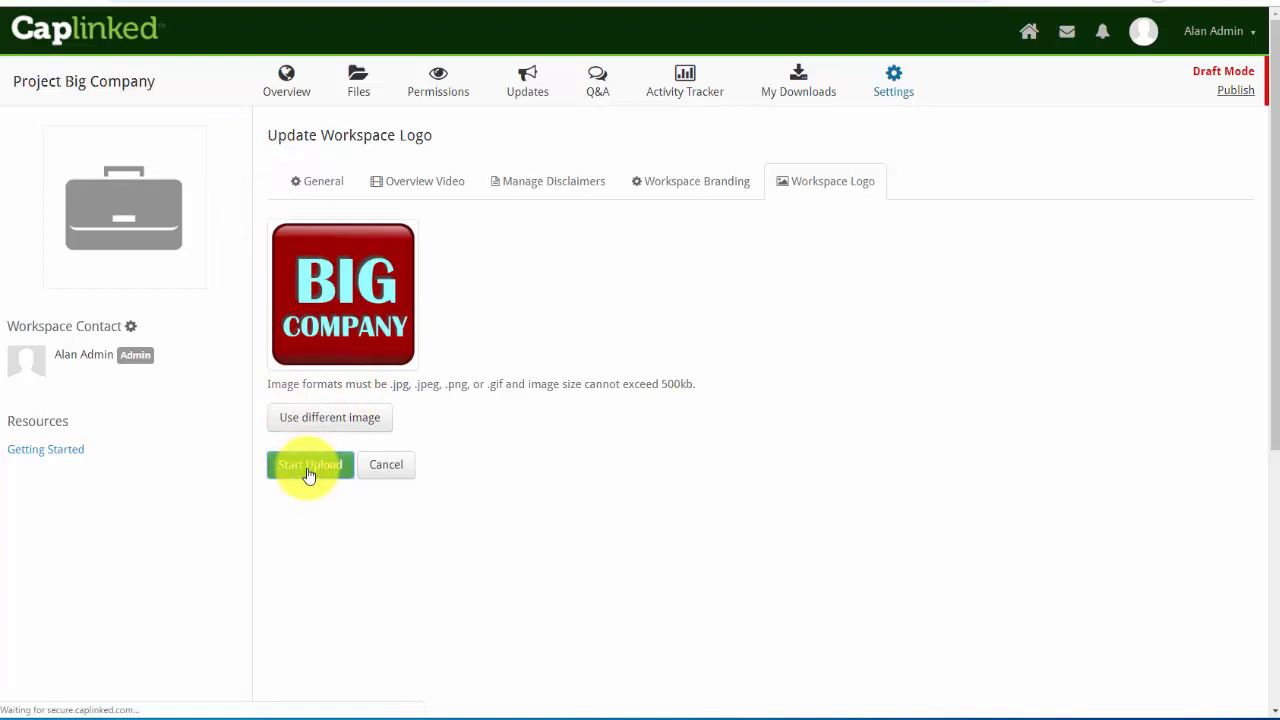
left_click(310, 464)
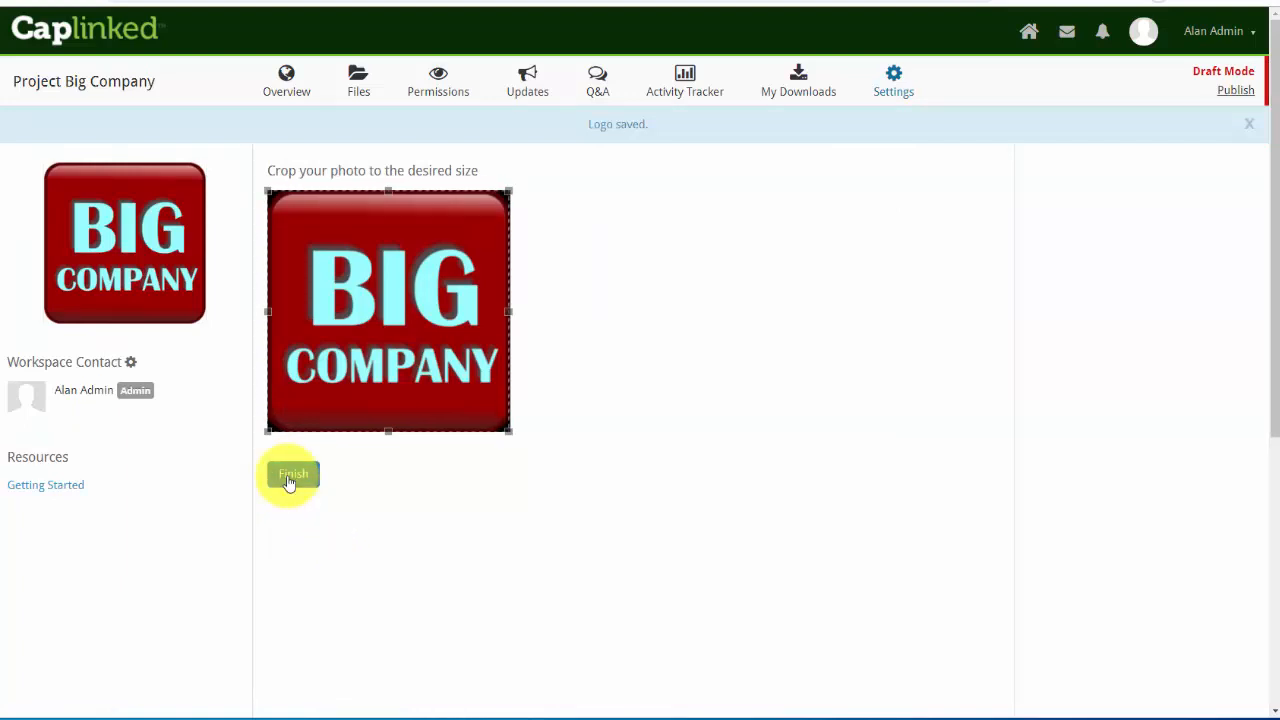
Step: Finish the crop so the BIG COMPANY logo appears on the workspace overview
left_click(292, 474)
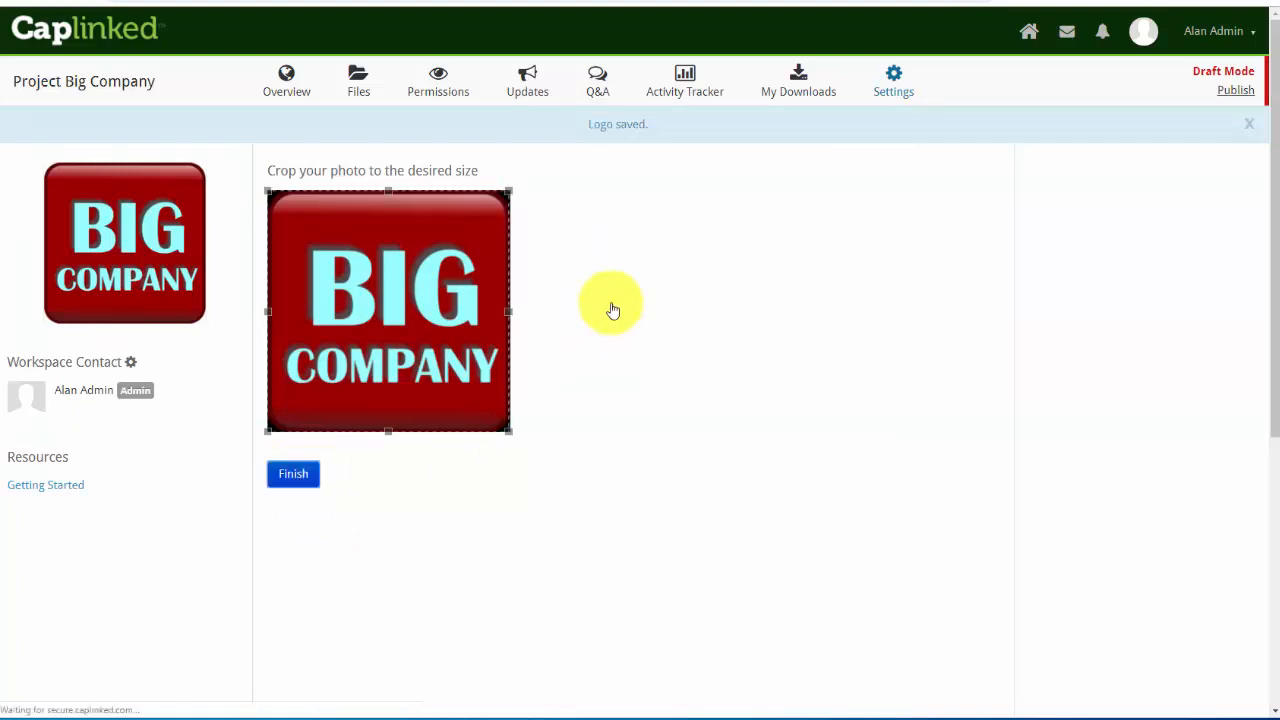
left_click(292, 472)
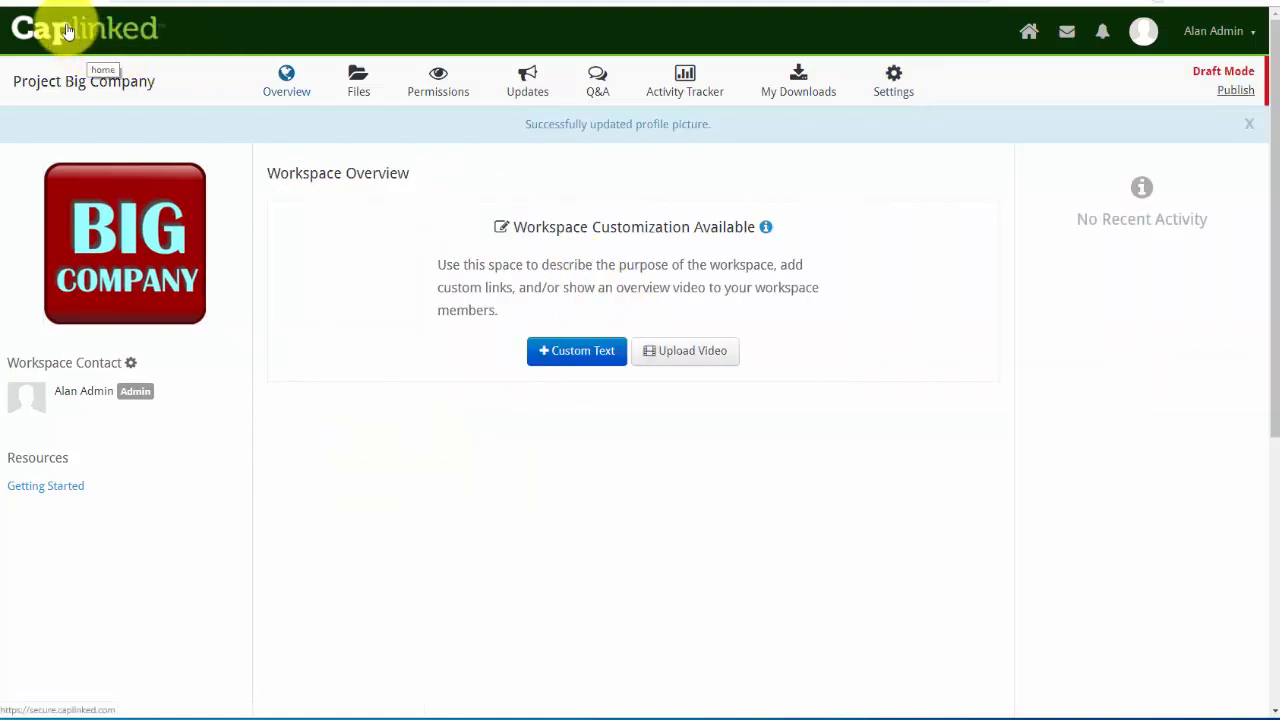
mouse_move(68, 30)
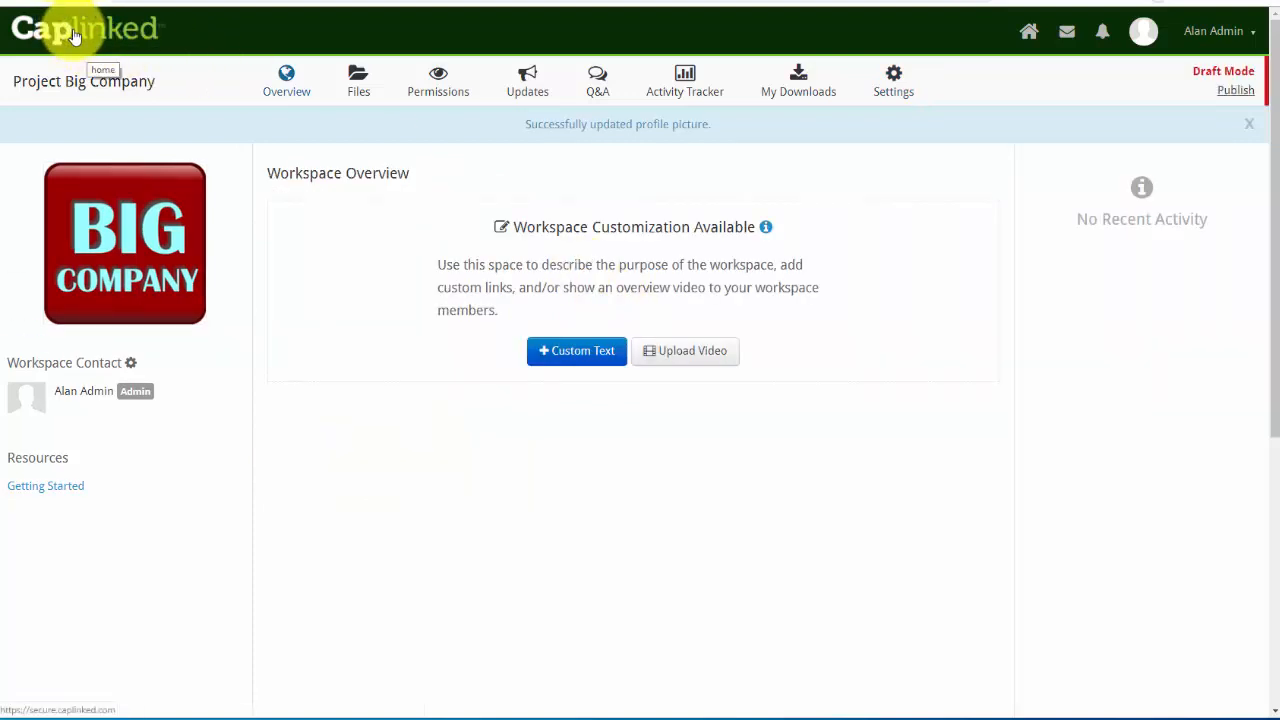